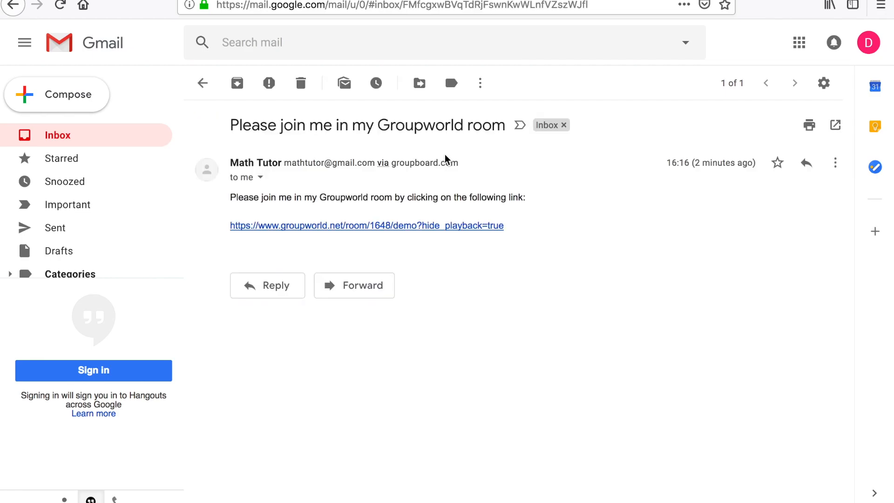
Follow the groupworld.net room link in the invitation email so the room asks for a screen name
click(366, 226)
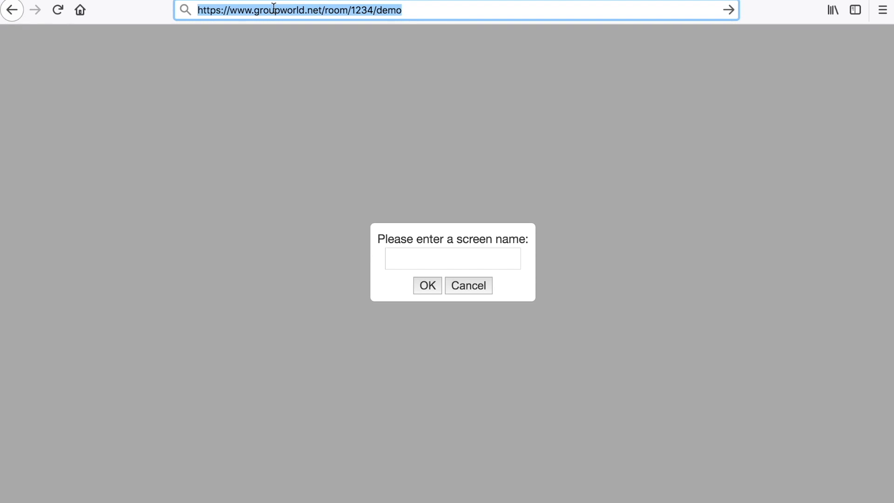
Enter the screen name Tutor and confirm to join the GroupWorld room
click(453, 258)
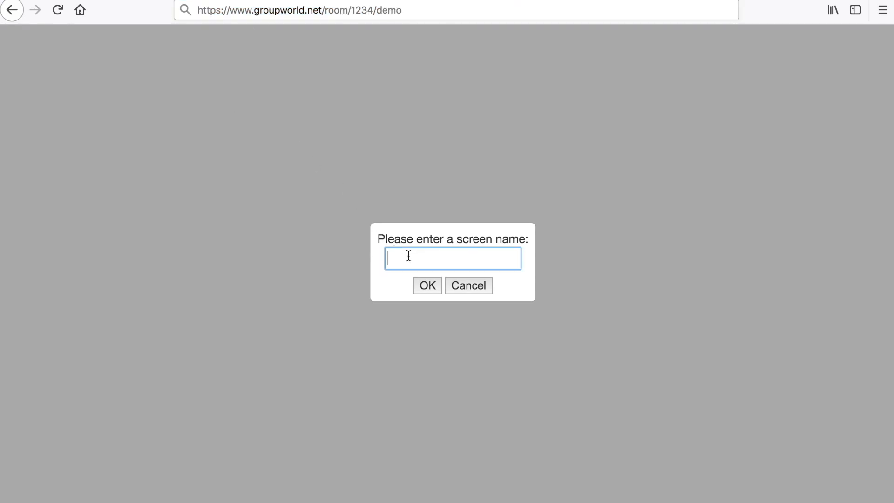
text(Tutor)
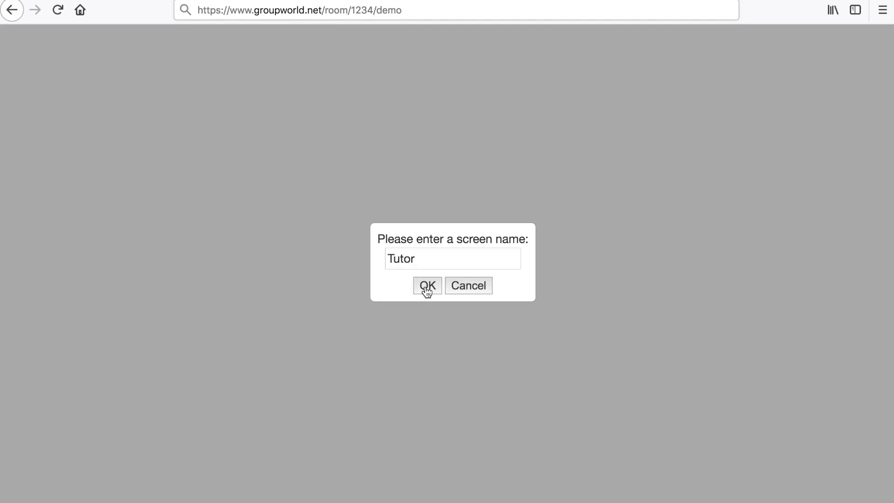
click(426, 285)
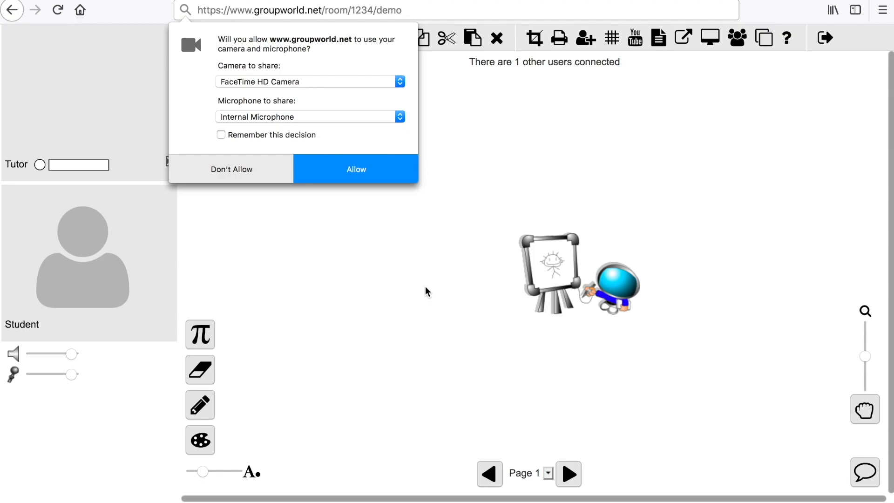
mouse_move(373, 195)
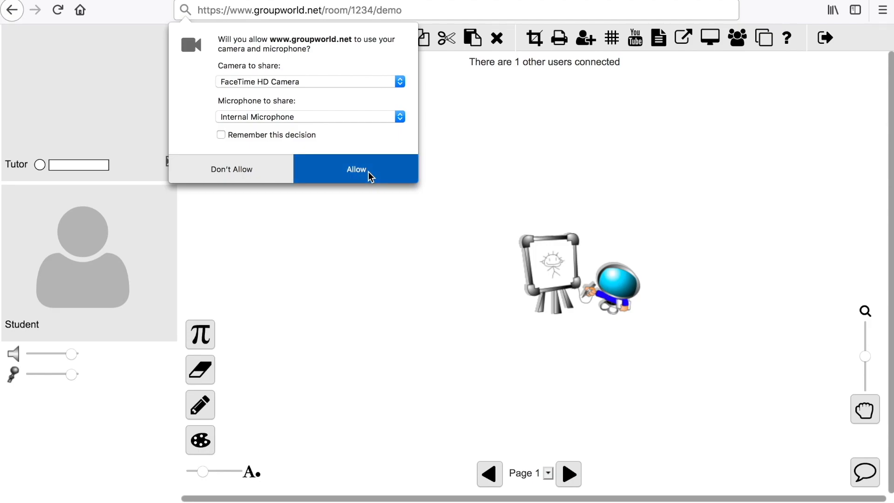
Allow the room to use the camera and microphone in the browser permission popup
click(354, 168)
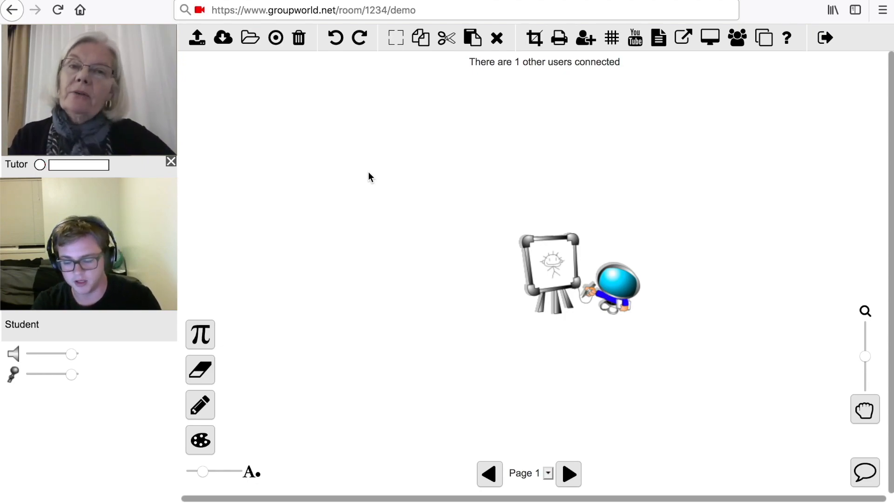
mouse_move(231, 156)
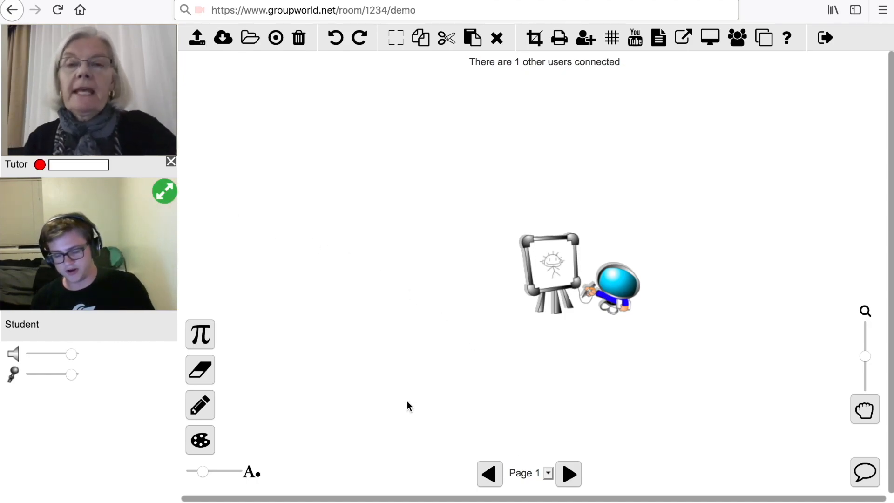
Hand-write the word test in black and underline it on the whiteboard
drag(298, 339, 321, 389)
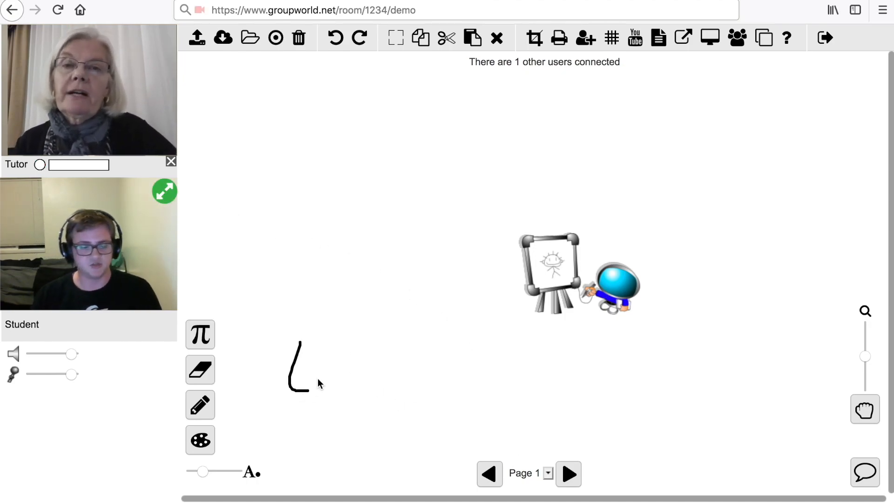
drag(296, 342, 357, 393)
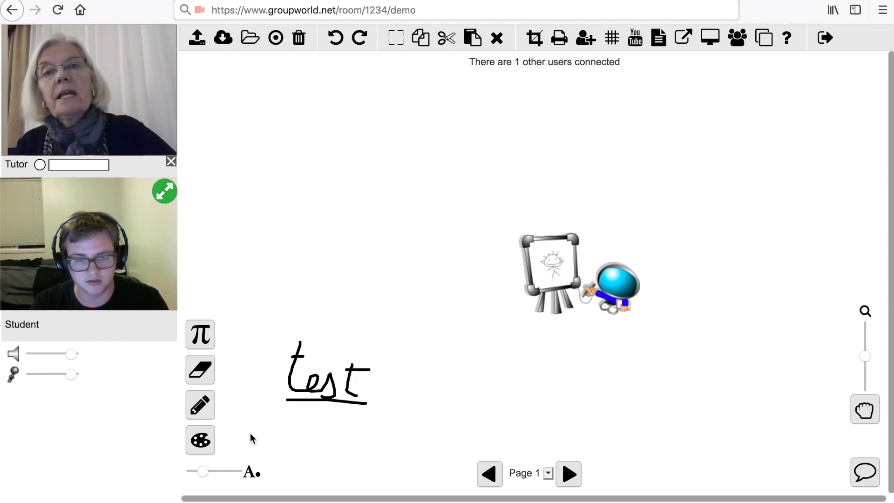
Switch to blue, draw a small spiral beside test, then thicken the pen for a larger spiral
click(199, 439)
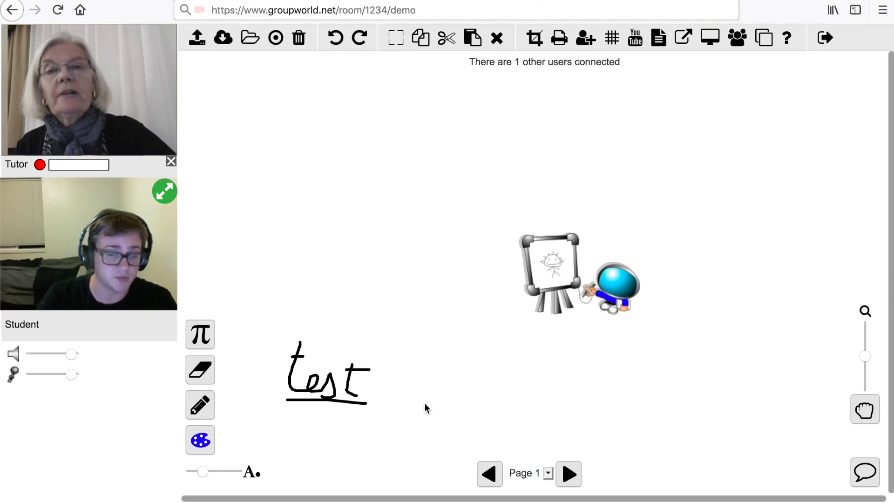
drag(408, 407, 453, 405)
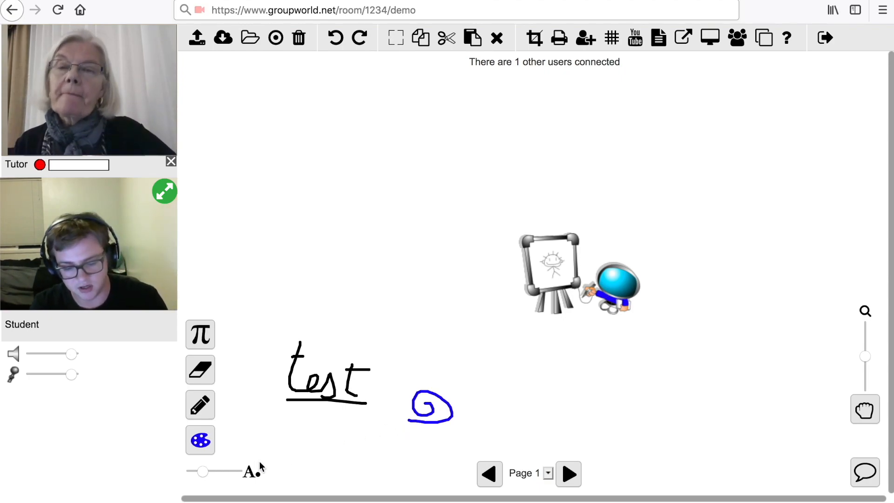
drag(201, 471, 230, 473)
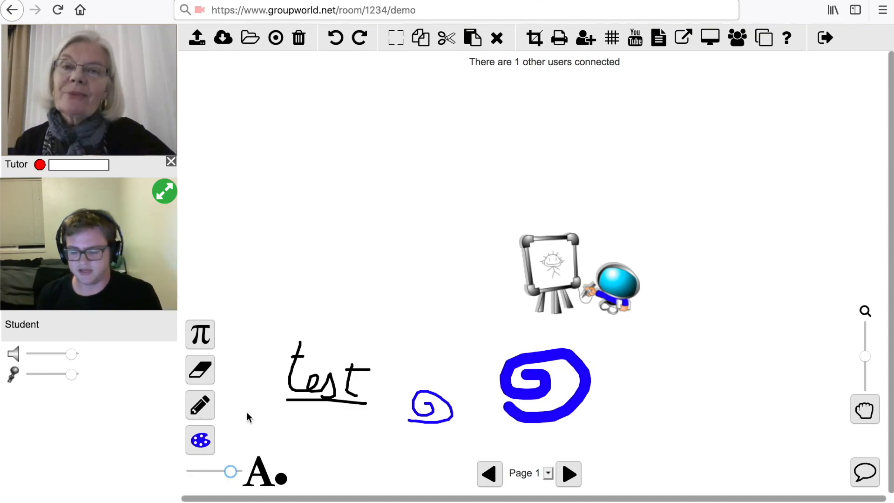
click(200, 405)
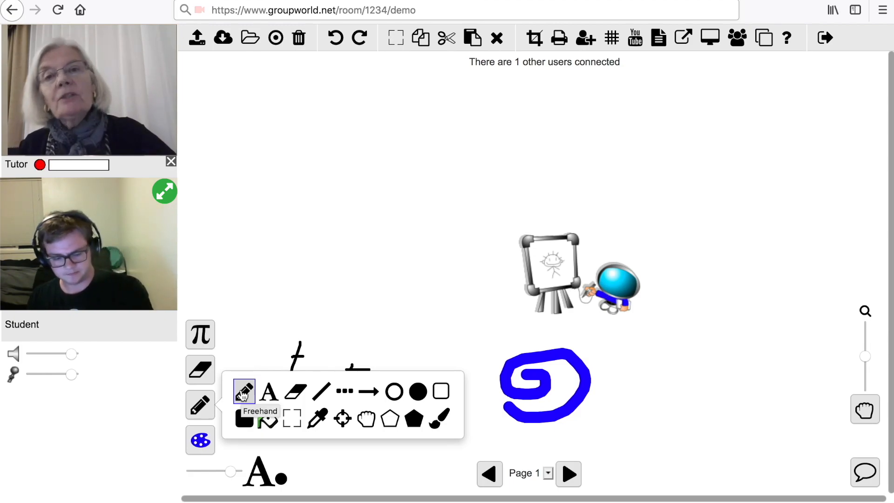
mouse_move(267, 391)
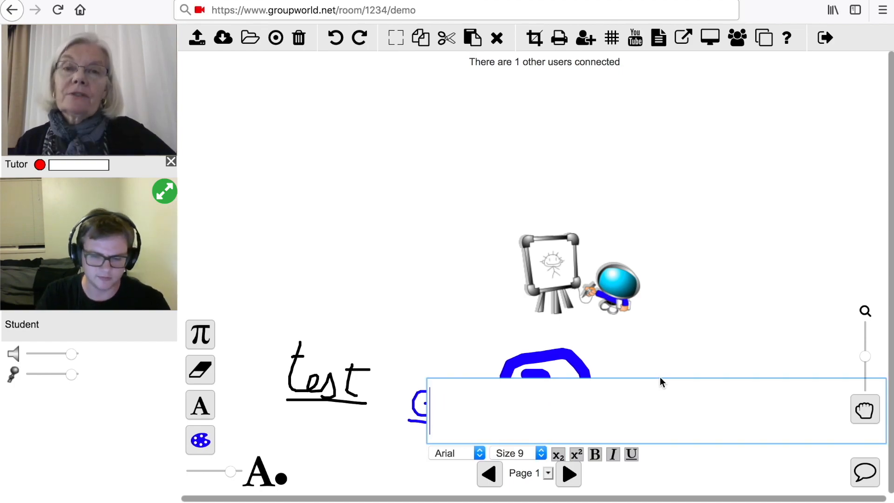
Add the text TEST in blue, set its font to Courier and underline it
text(TEST)
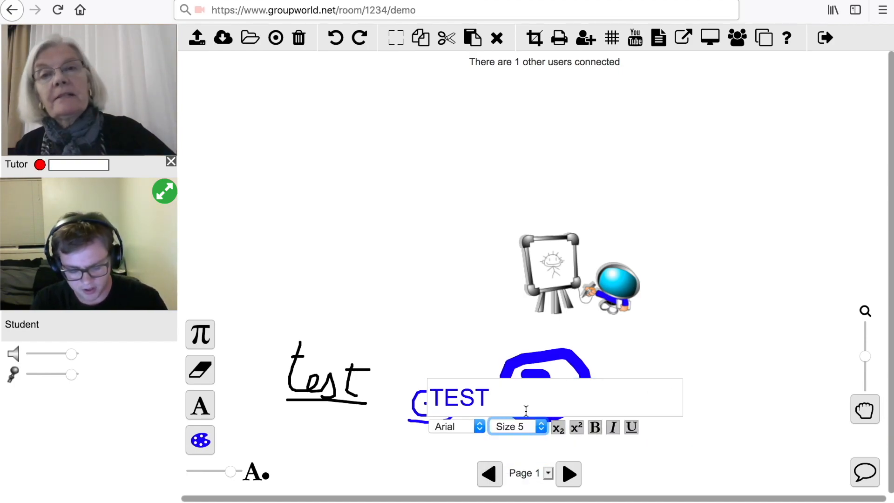
click(453, 425)
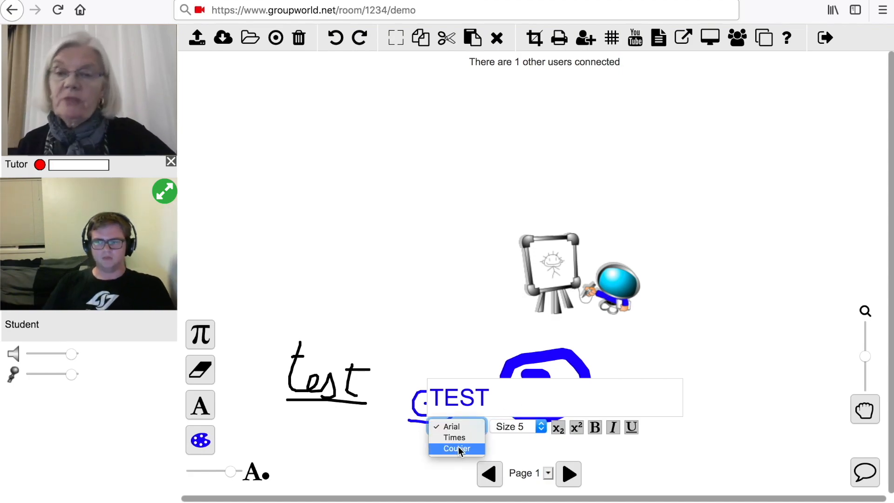
click(456, 448)
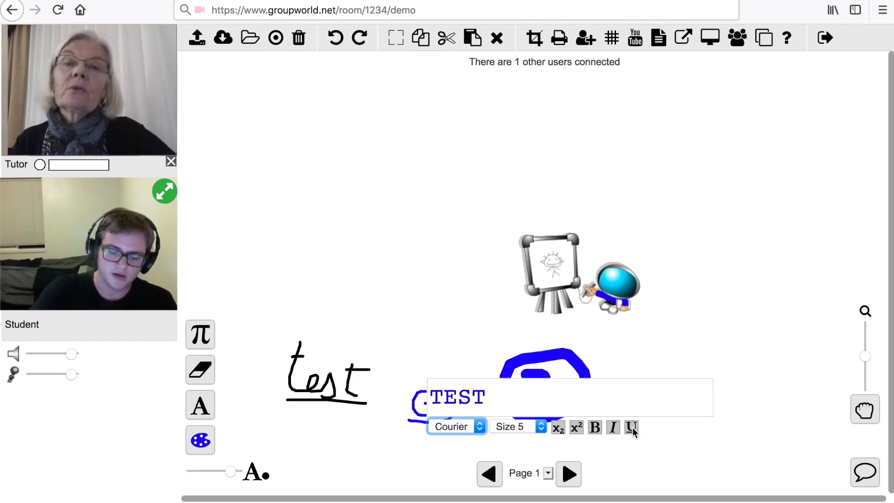
click(631, 427)
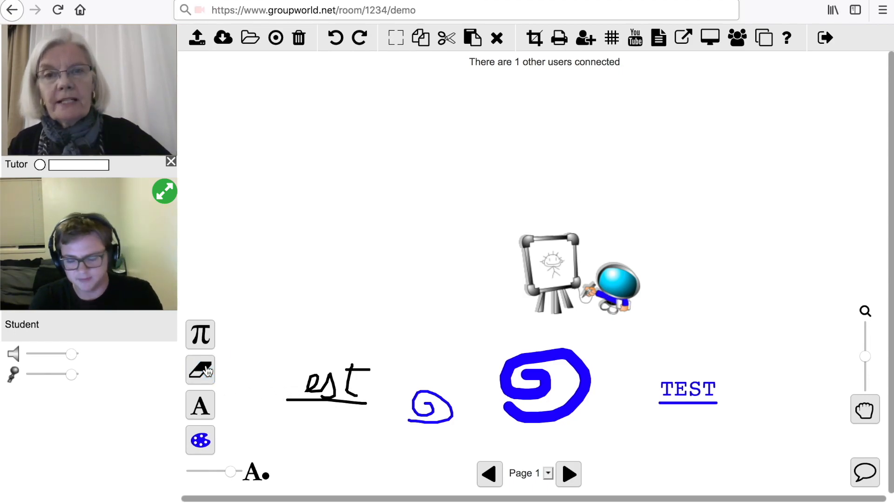
Draw blue straight lines including a vertical one below the slanted line, then a dotted cross
click(200, 405)
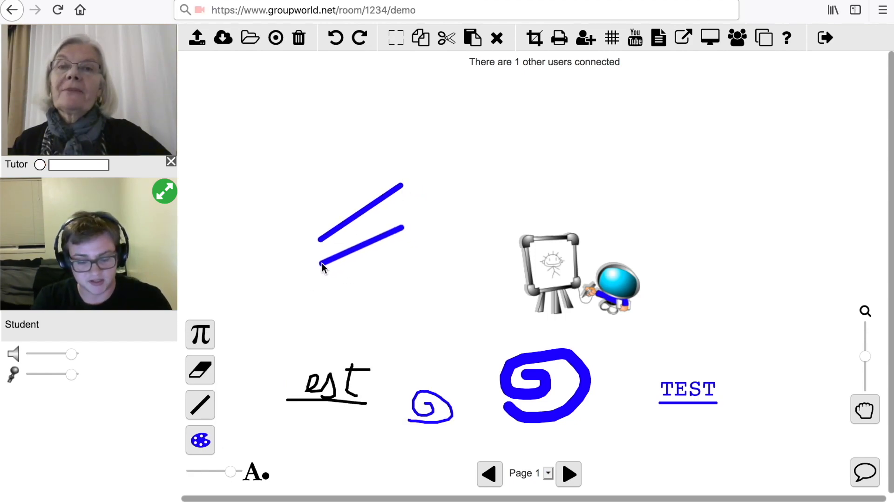
drag(402, 231, 402, 290)
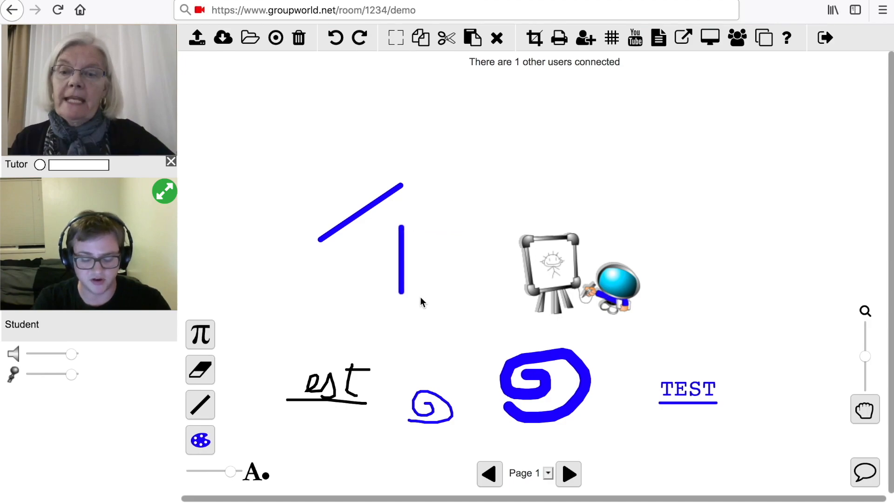
click(201, 405)
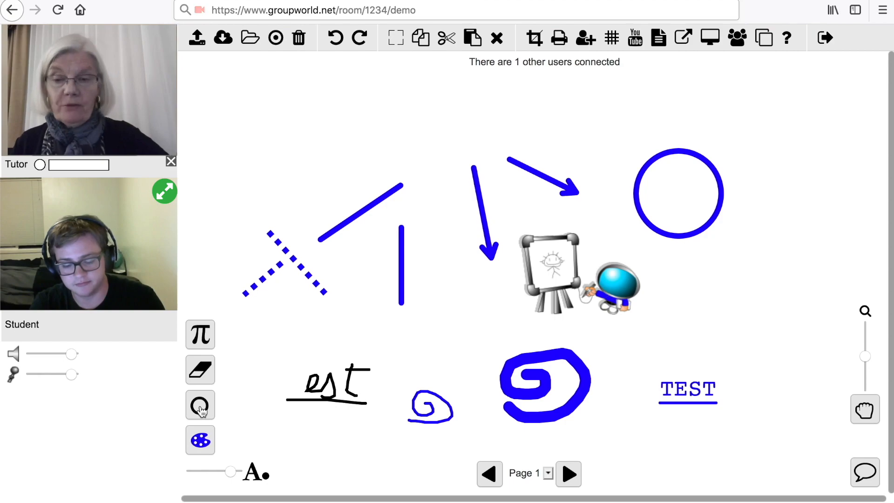
Add a solid blue ellipse, an open square and a solid square using the shape tools
click(200, 405)
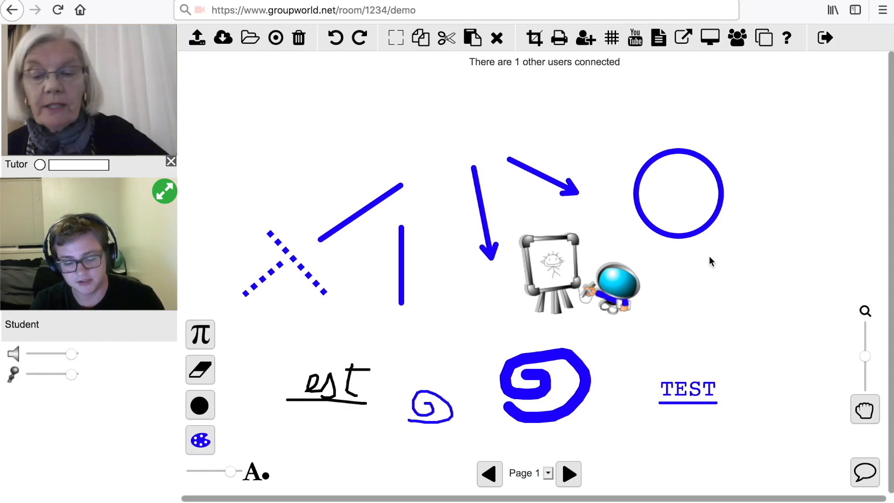
click(200, 405)
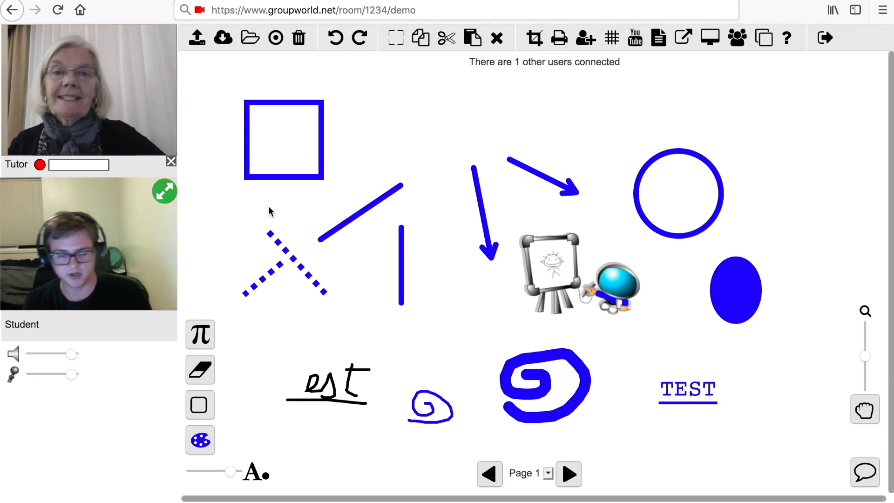
click(199, 404)
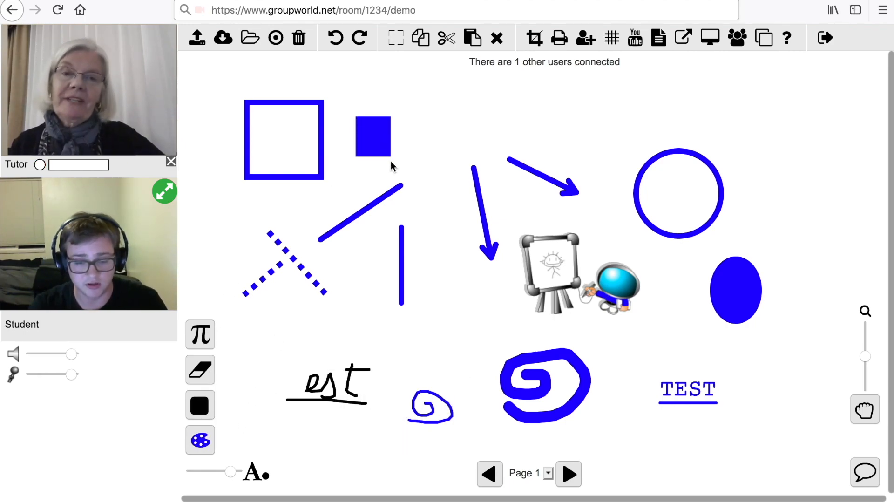
Fill the outlined circle with solid blue using the bucket tool
click(200, 405)
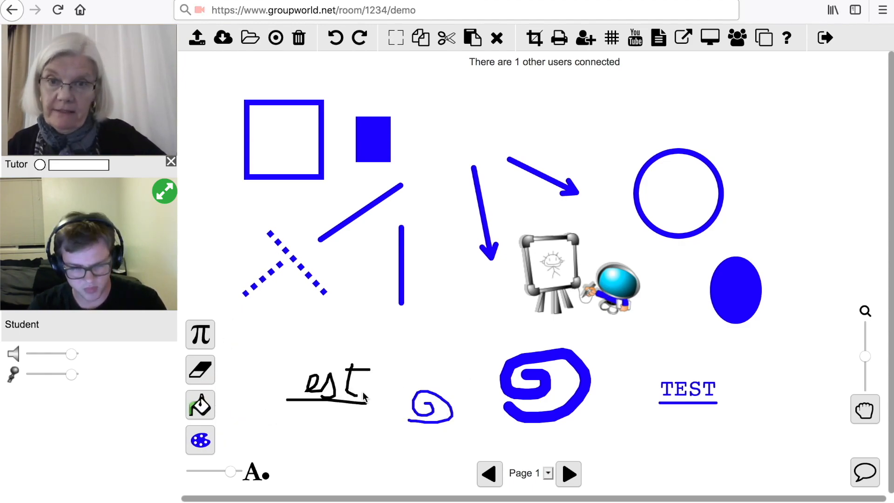
click(677, 193)
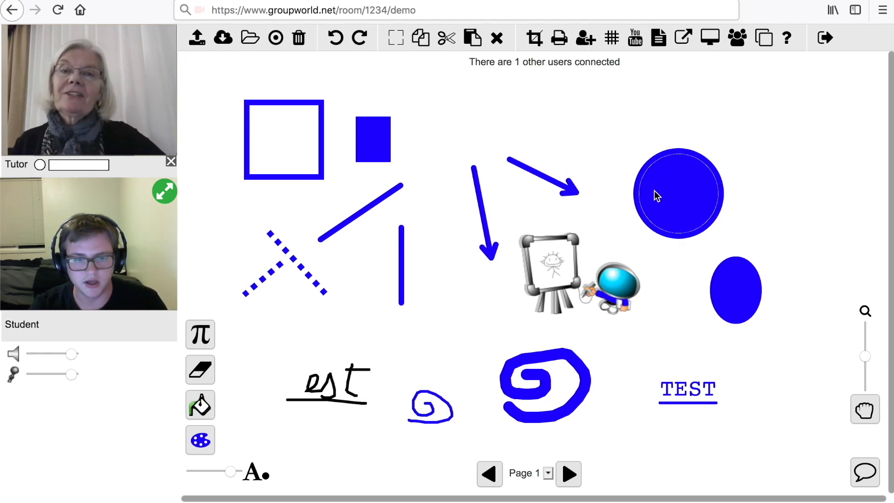
click(200, 405)
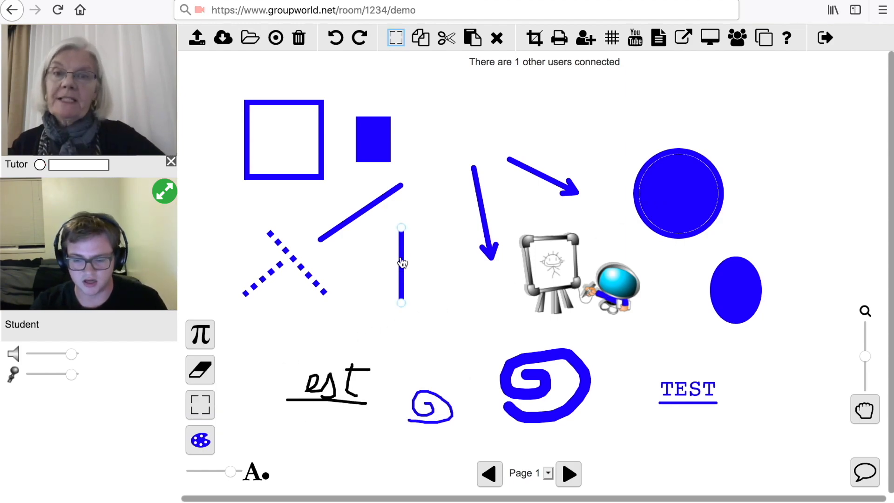
drag(400, 265, 421, 305)
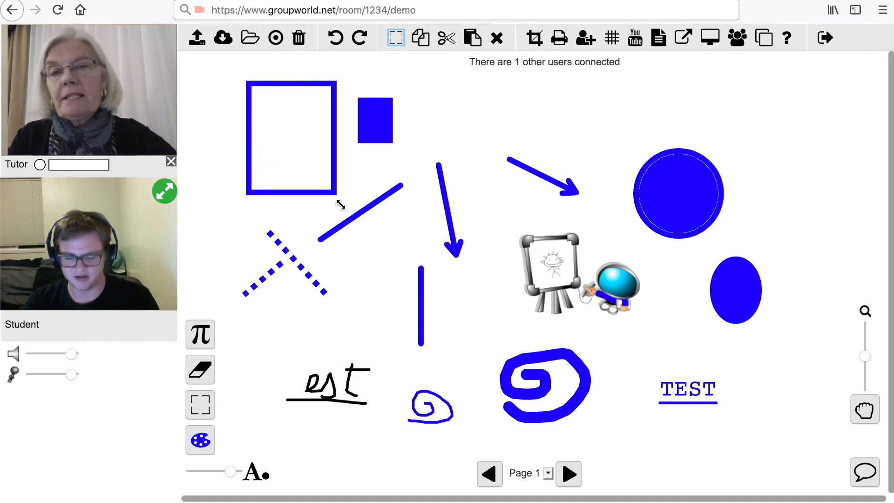
click(291, 137)
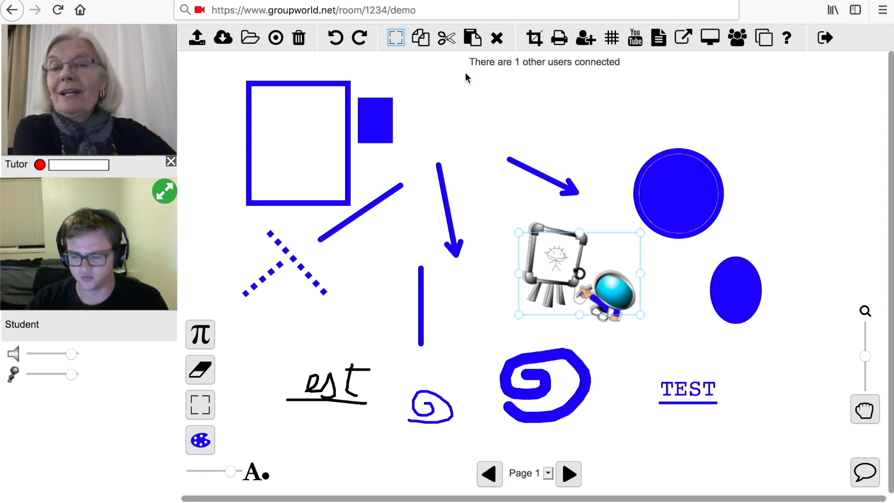
mouse_move(420, 38)
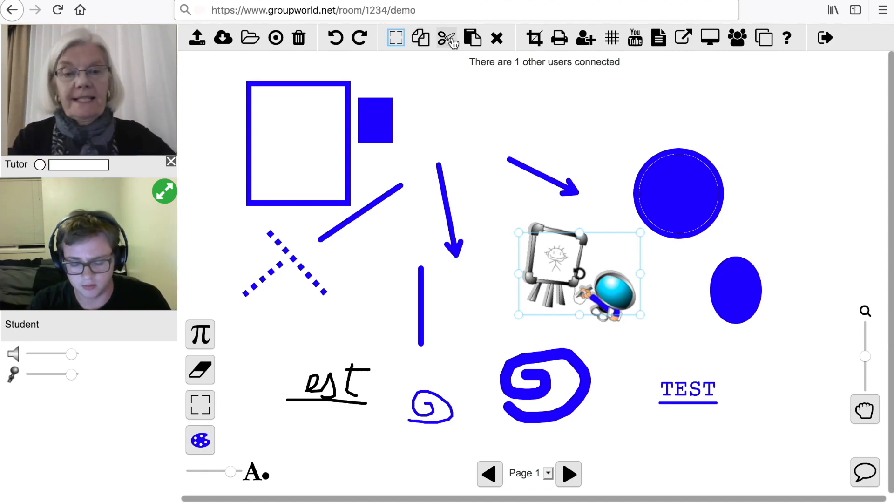
drag(575, 271, 585, 279)
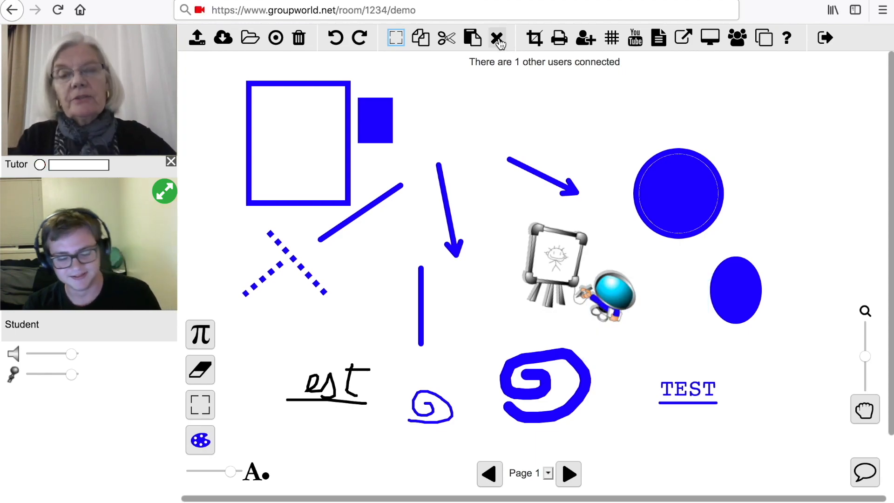
mouse_move(456, 82)
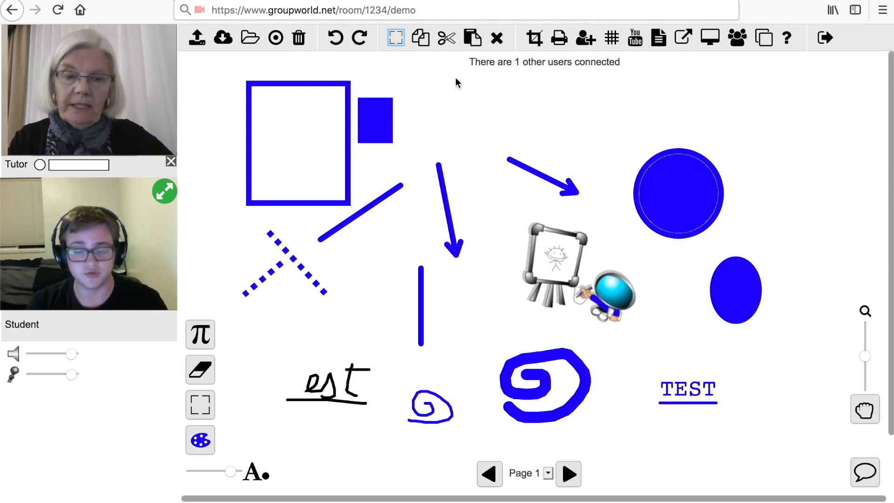
mouse_move(395, 37)
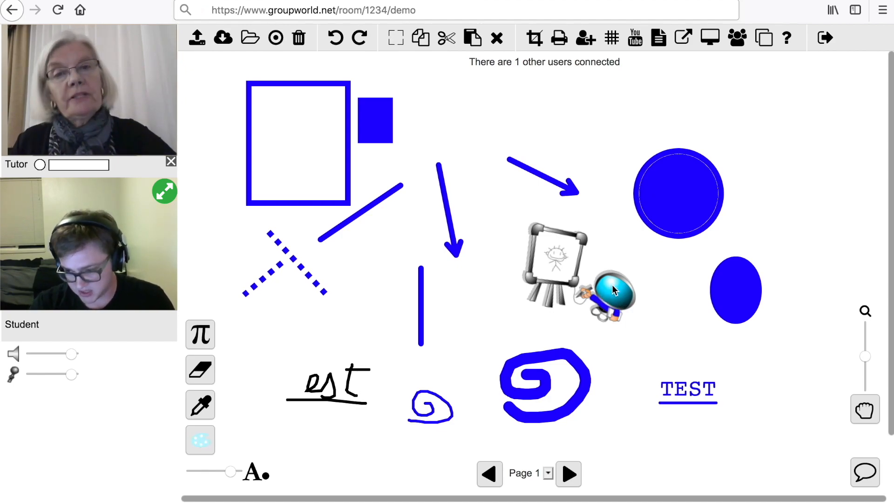
click(200, 439)
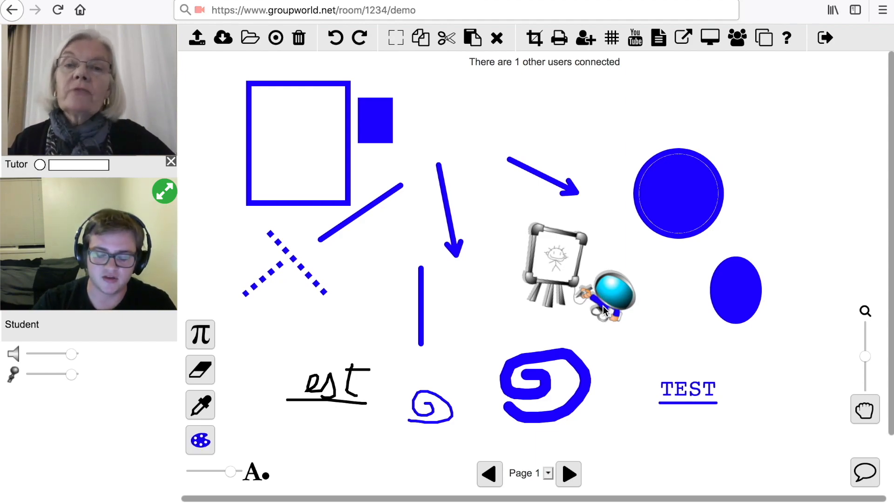
click(200, 405)
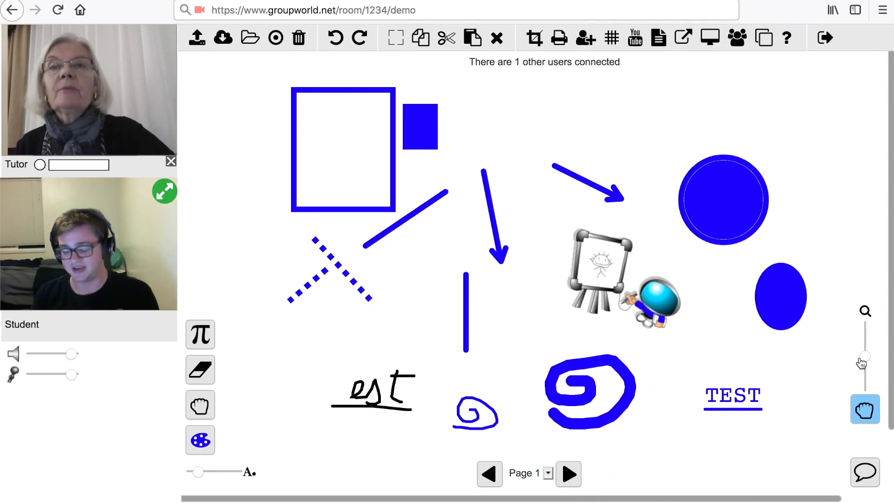
Adjust the zoom slider so the whiteboard drawings sit more centrally on screen
drag(864, 354, 864, 357)
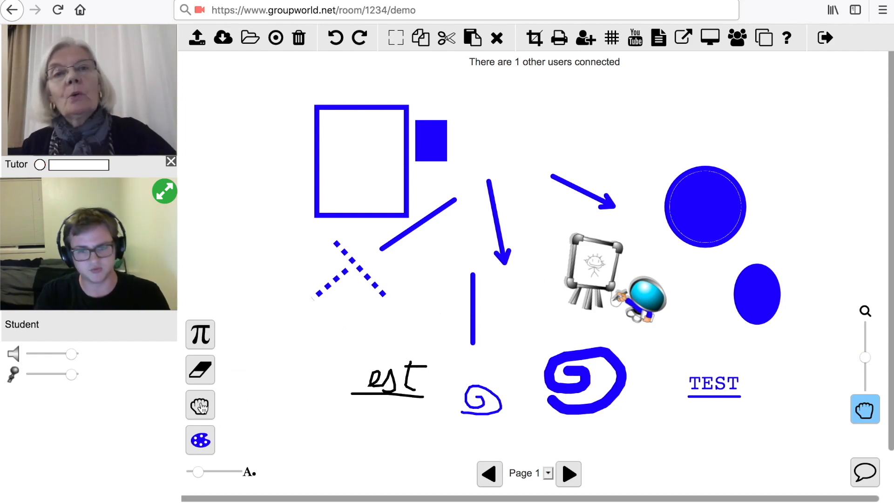
Draw an outlined blue polygon and a solid blue filled polygon on the whiteboard
click(200, 404)
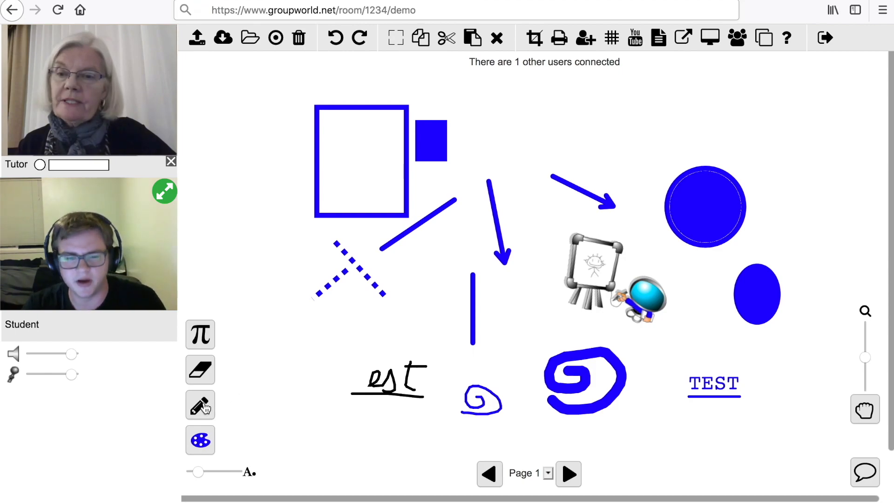
click(200, 405)
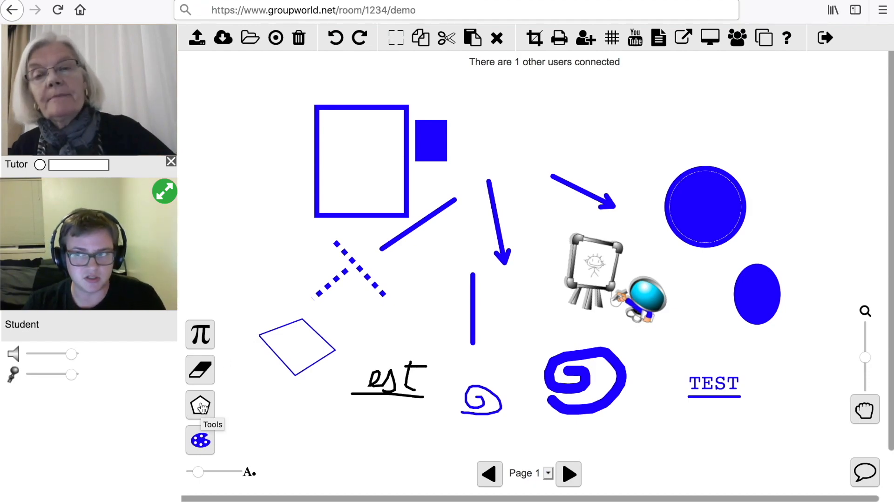
click(200, 405)
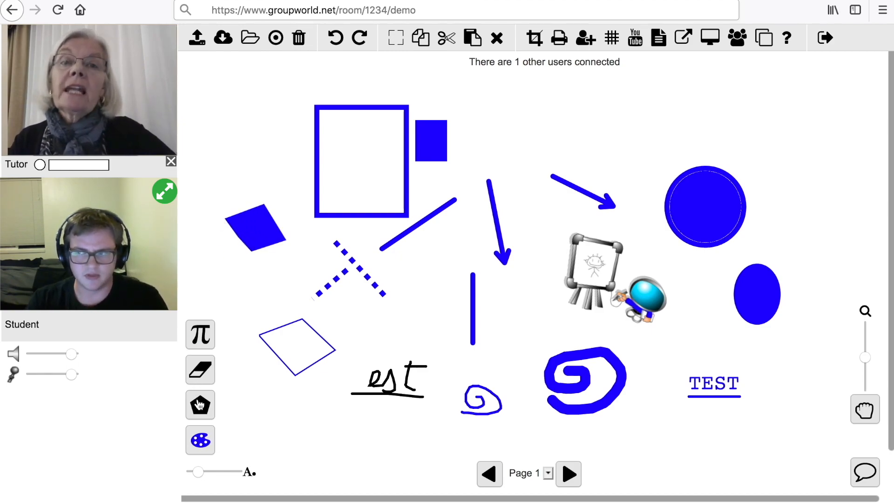
Paint blue over the easel picture with the broad brush
click(200, 405)
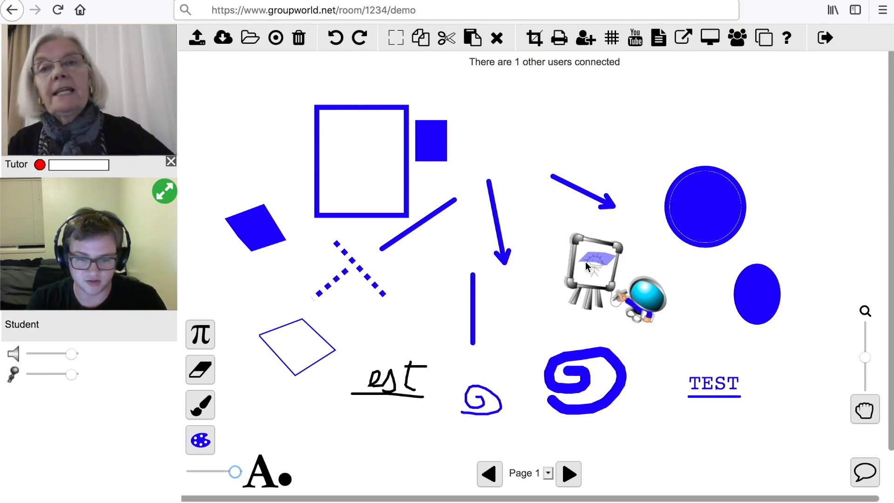
click(200, 405)
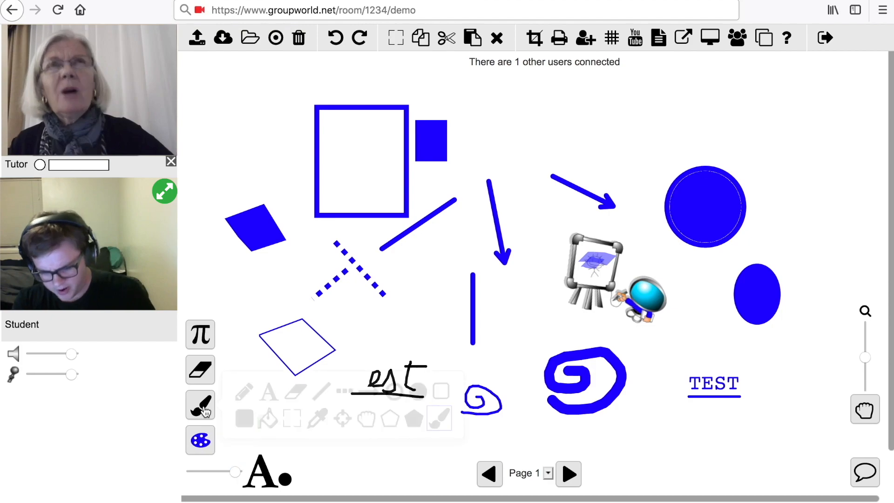
Pencil a large blue 2 on page 2, then return to page 1 from the page list
click(568, 473)
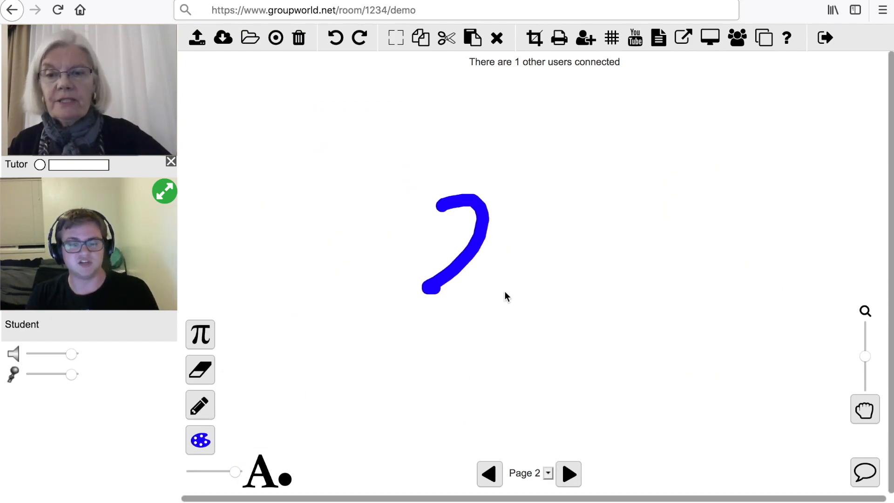
click(530, 473)
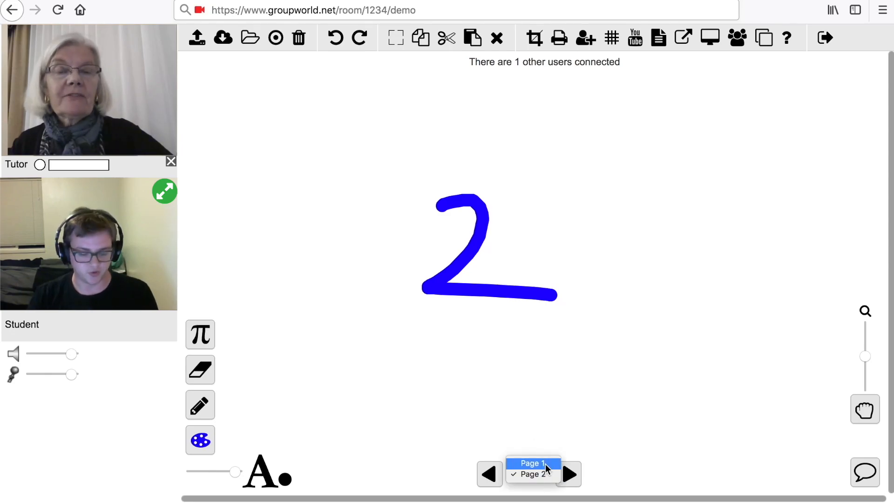
click(530, 463)
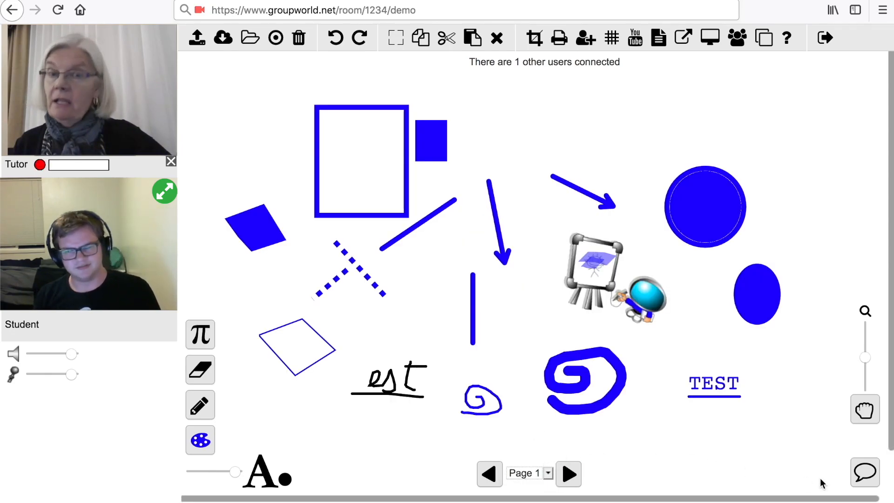
Open the chat and send hello to everyone in the room
click(864, 472)
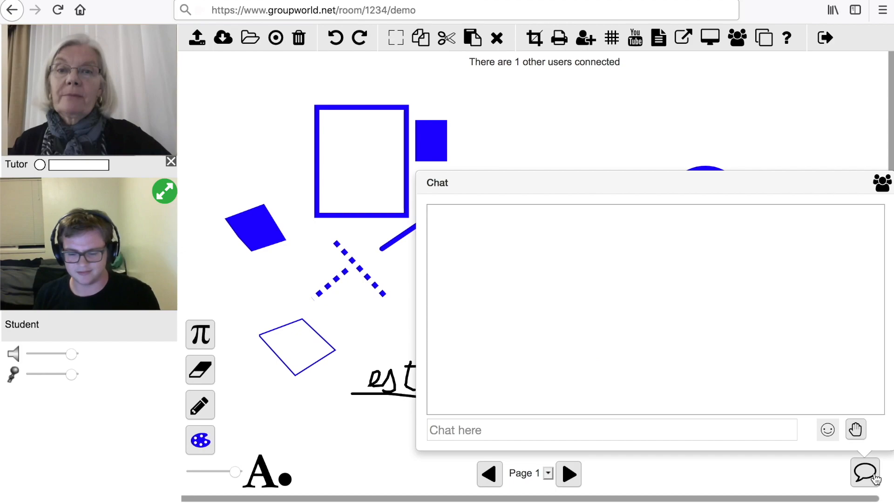
click(610, 430)
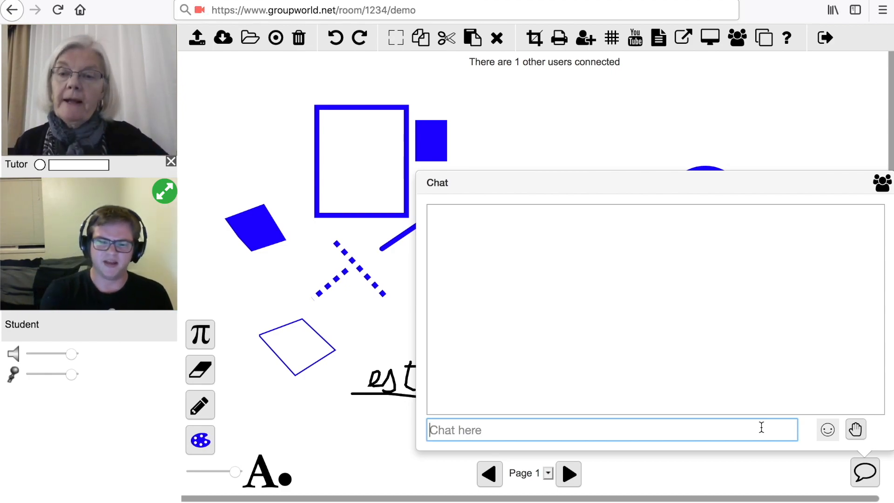
text(he)
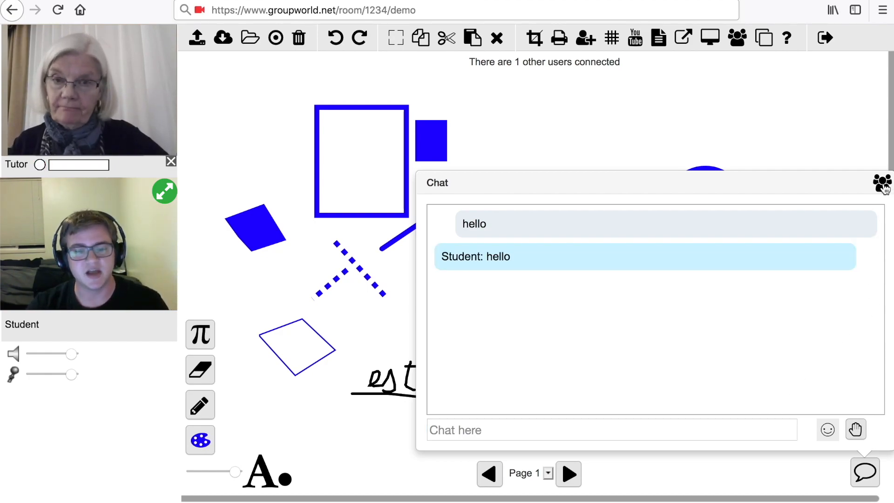
Send a private hi to Student, another hi to ALL, and a smiley emoji
click(882, 183)
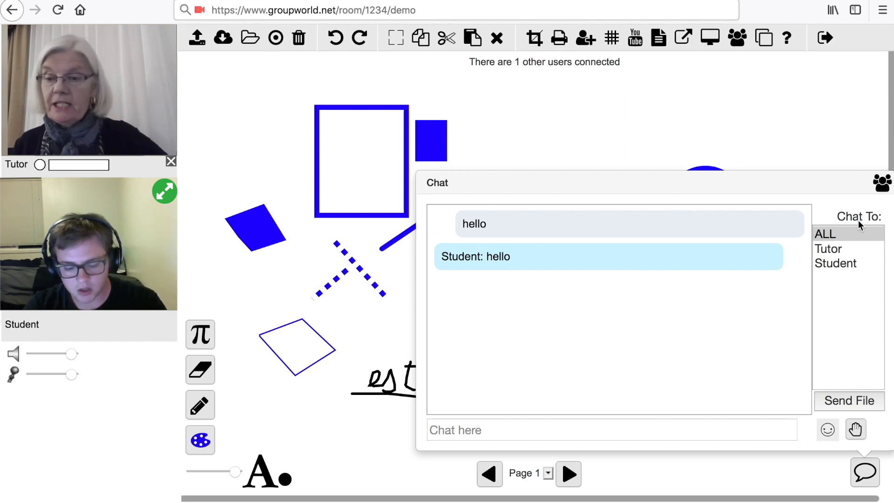
click(836, 262)
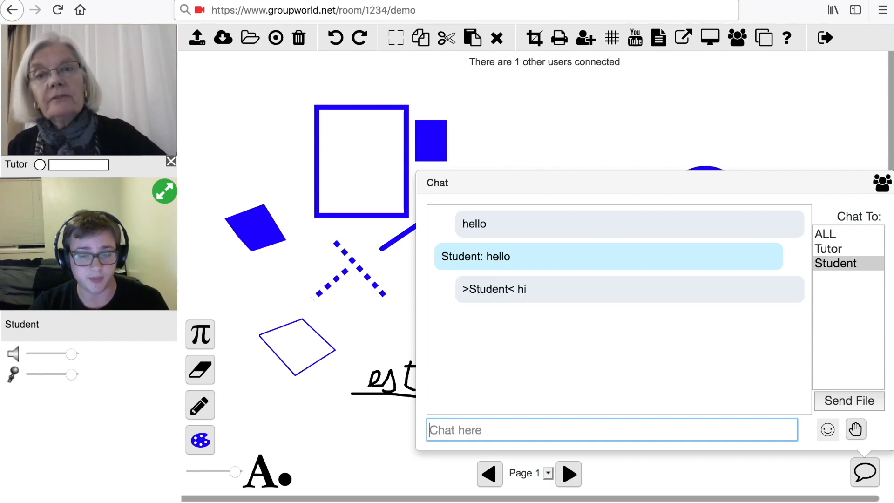
click(835, 262)
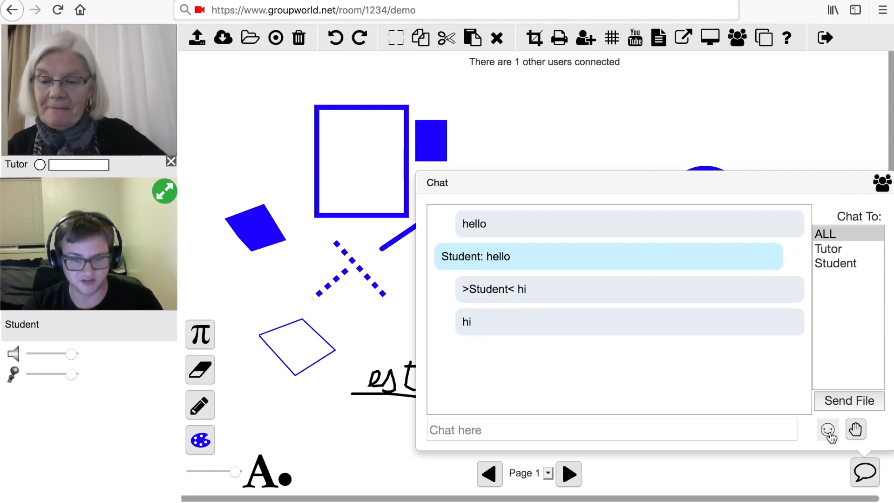
click(826, 429)
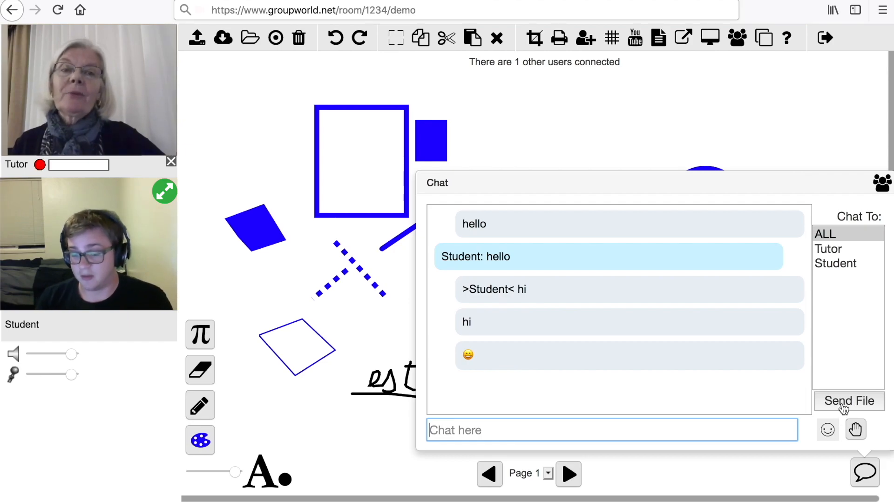
From the Math Tools, plot the function x*x as a parabola on a whiteboard graph
click(864, 471)
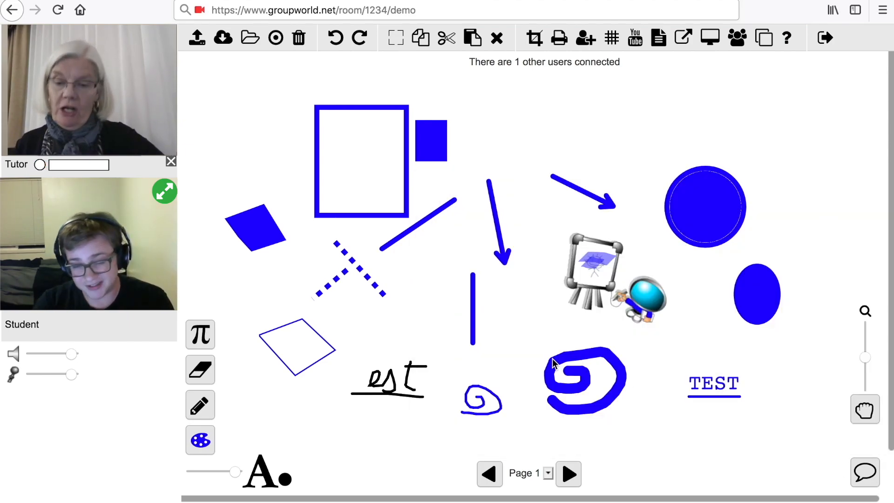
mouse_move(200, 334)
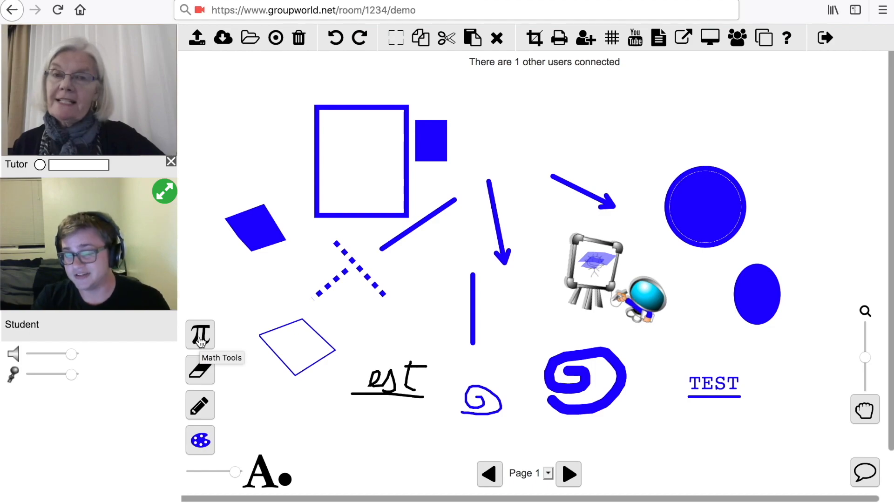
click(200, 334)
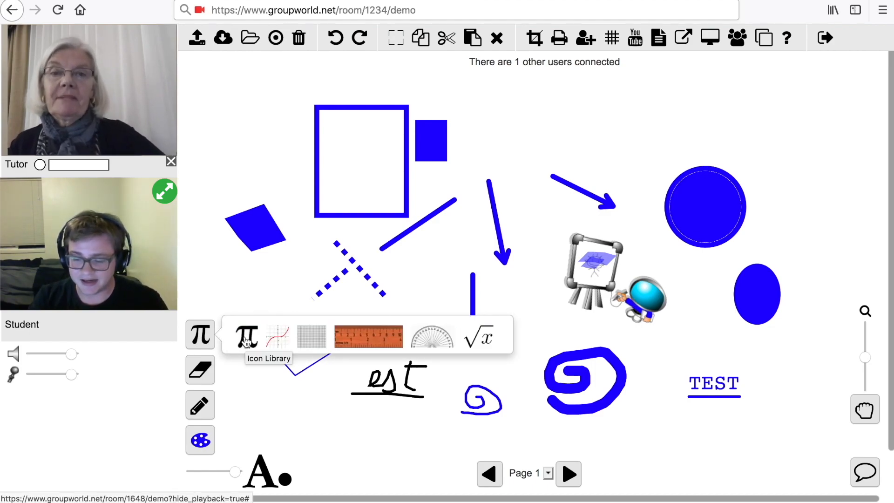
click(245, 335)
text(x)
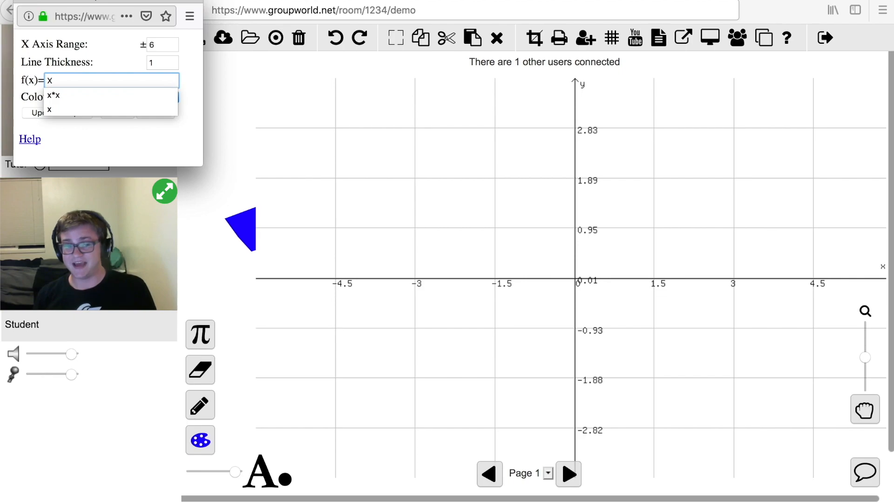
click(54, 95)
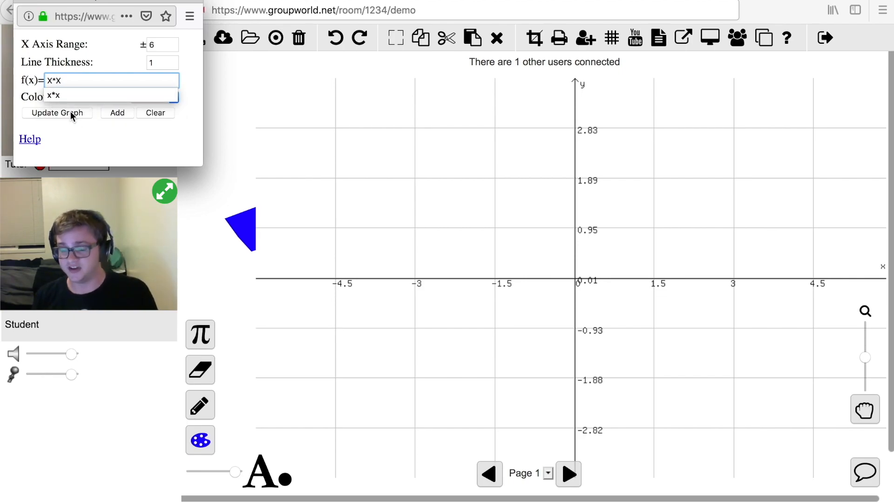
click(57, 113)
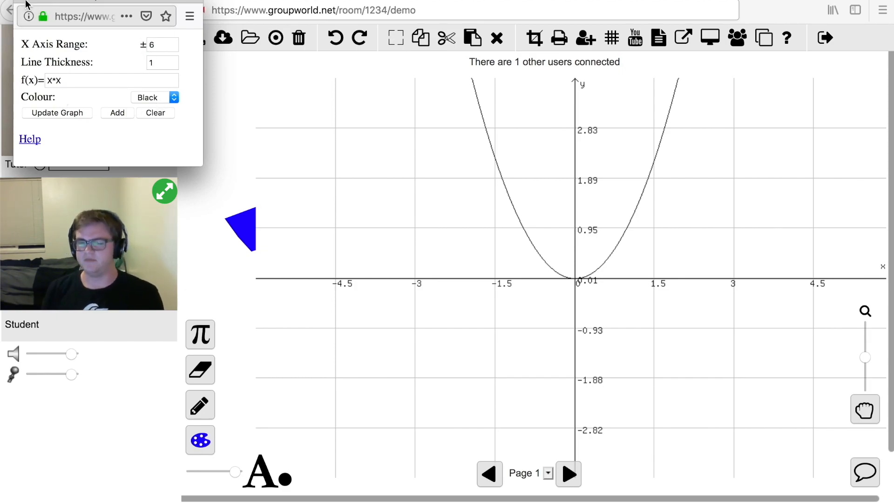
Lay graph paper over the whiteboard and place a ruler on it
click(200, 334)
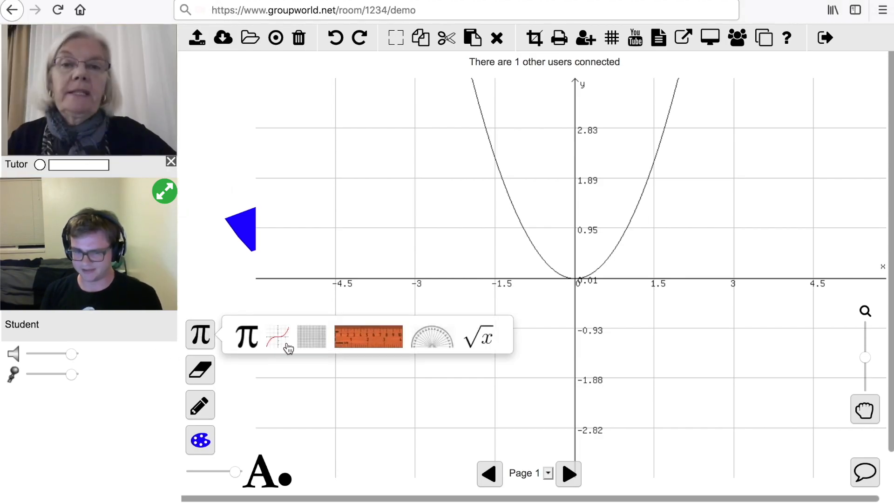
click(311, 336)
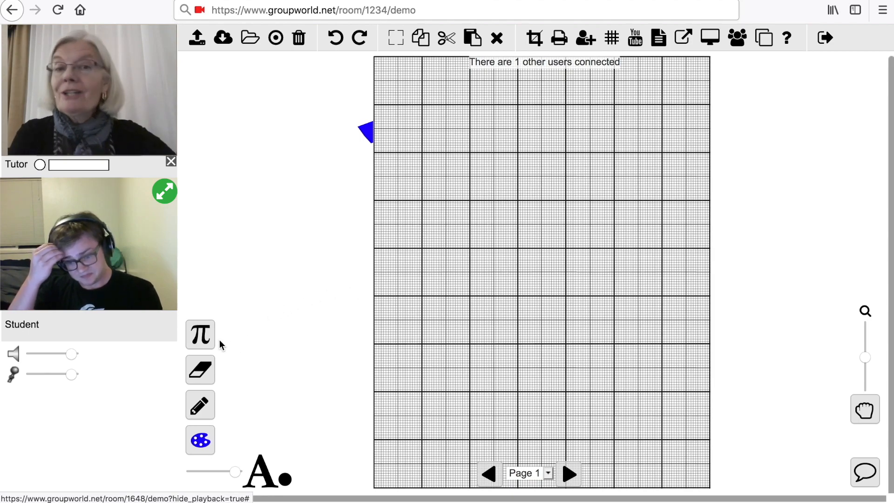
click(199, 334)
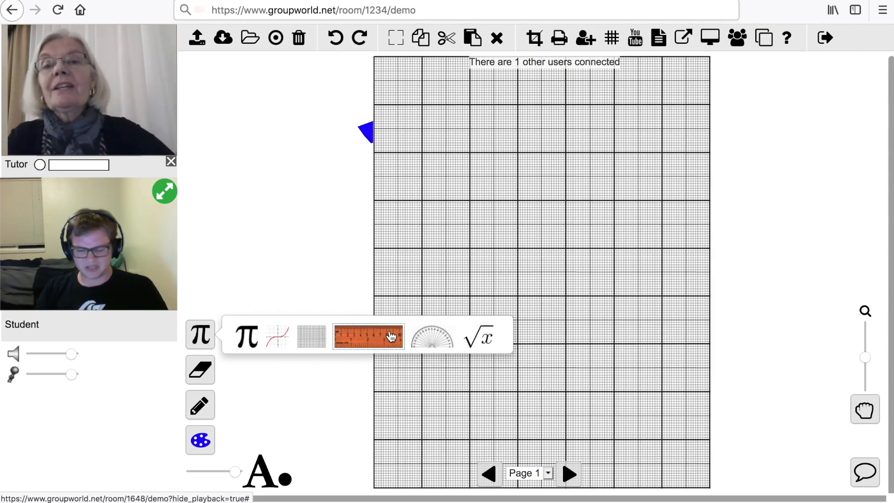
click(367, 335)
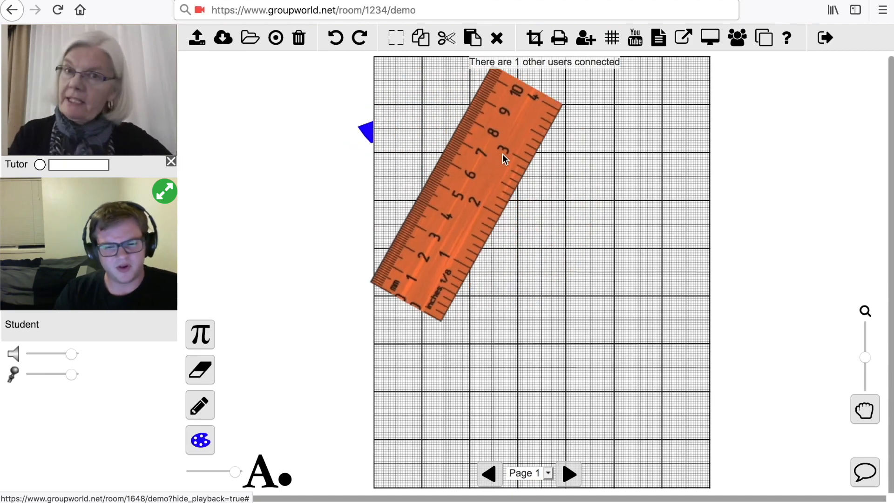
Swap the ruler for a protractor on the graph paper, then remove it
click(200, 334)
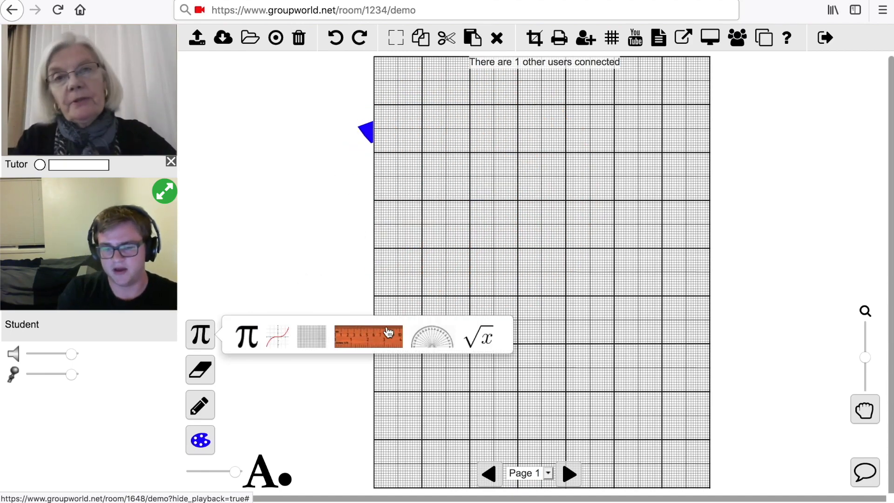
click(432, 336)
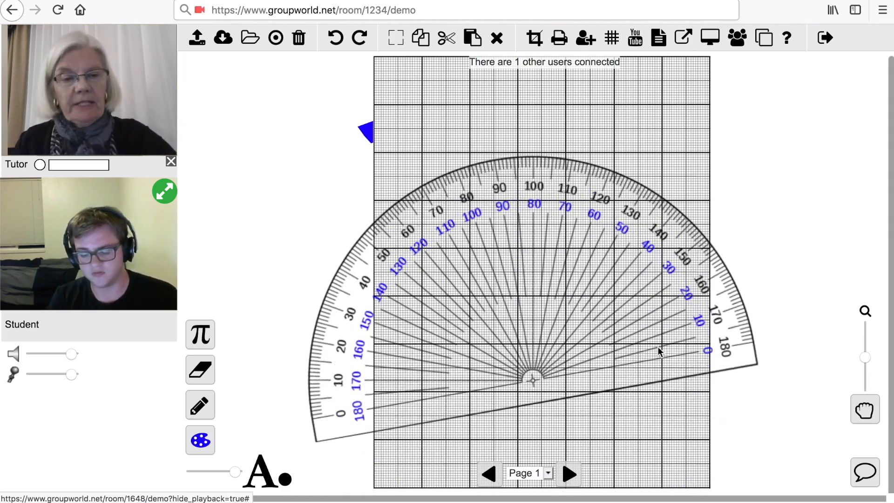
click(199, 335)
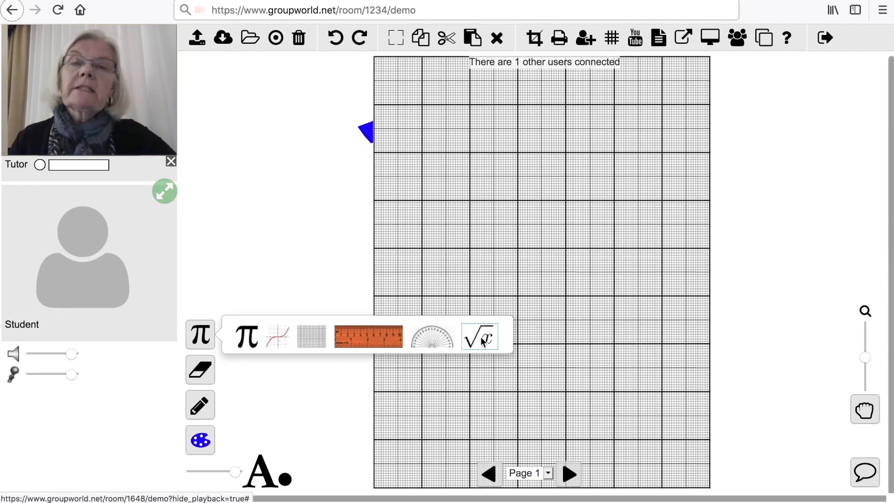
Enter \sum x in the CodeCogs equation editor to insert a typeset sum expression
click(478, 336)
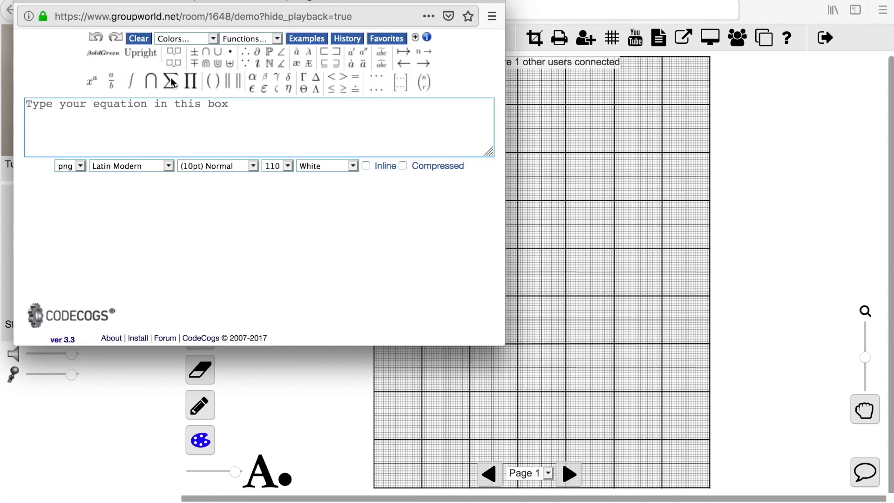
text(\sum x)
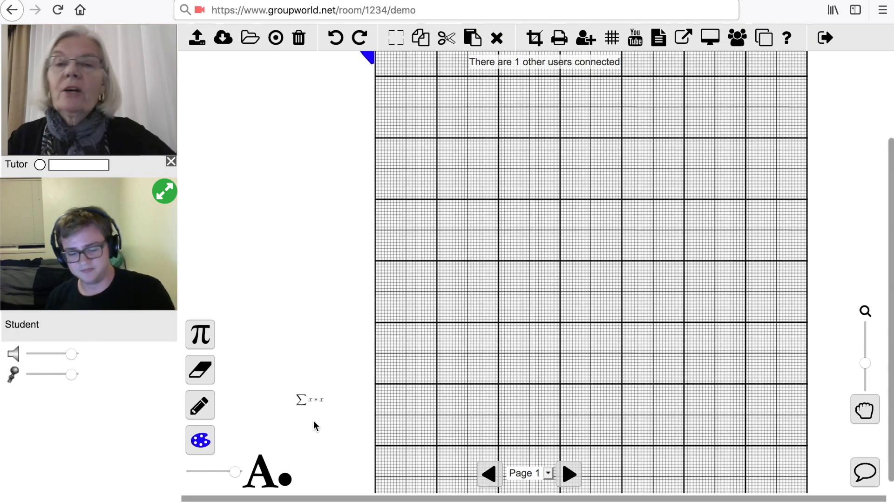
mouse_move(291, 417)
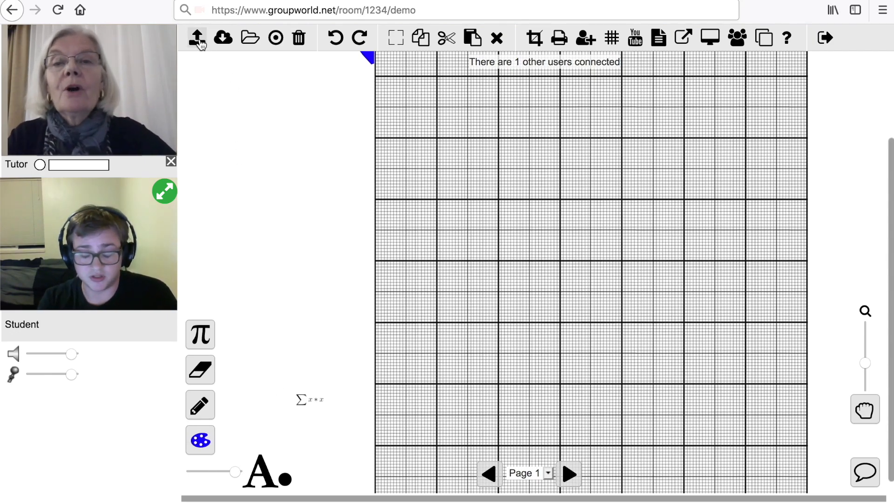
Upload nda.pdf onto the whiteboard and advance to the agreement's second page
click(197, 37)
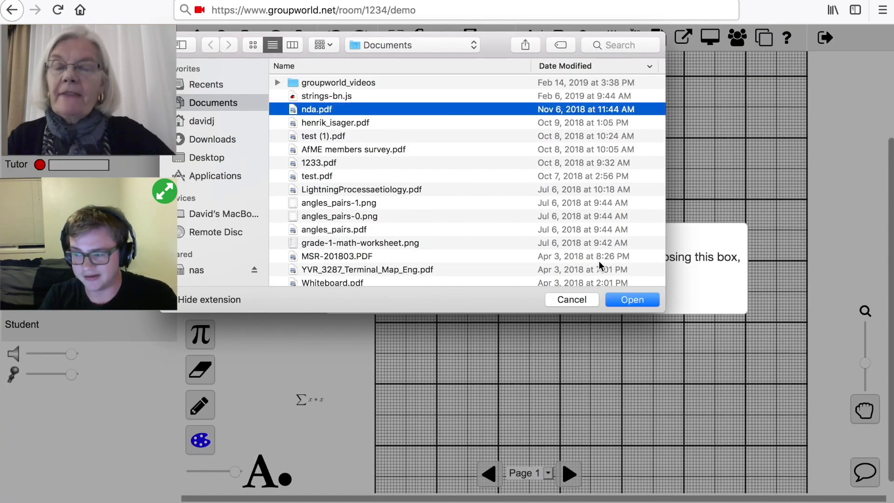
click(631, 299)
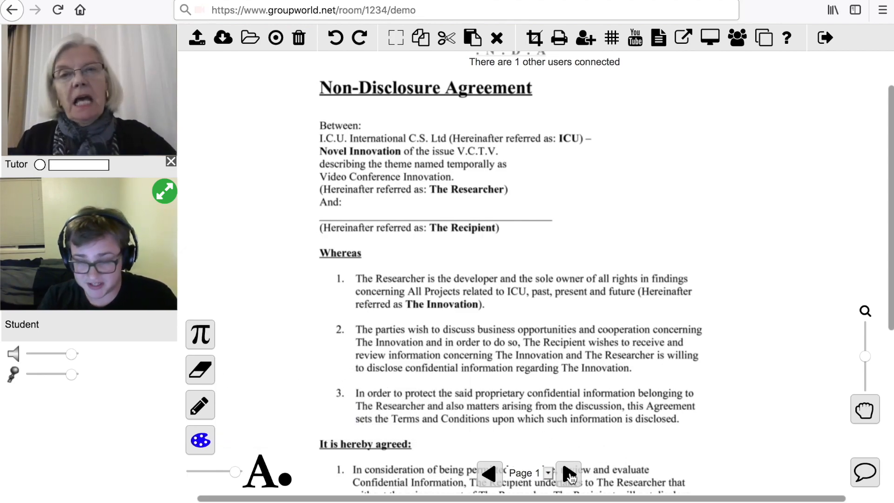
click(568, 473)
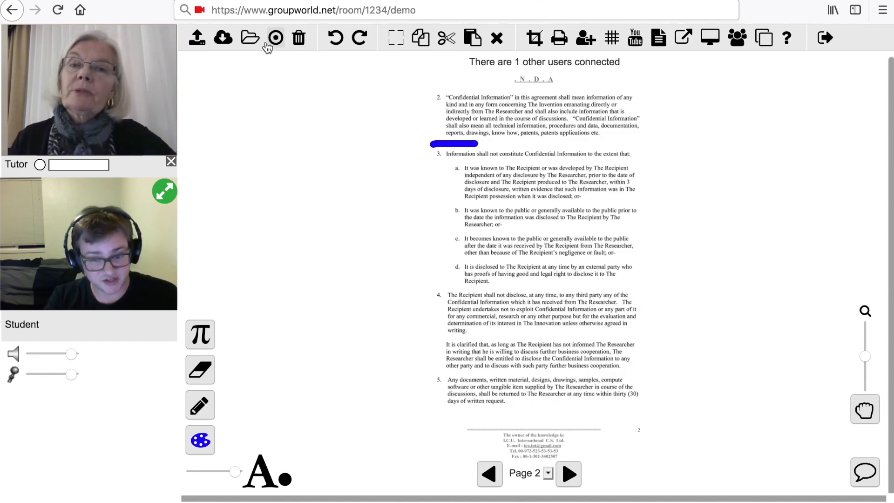
click(223, 38)
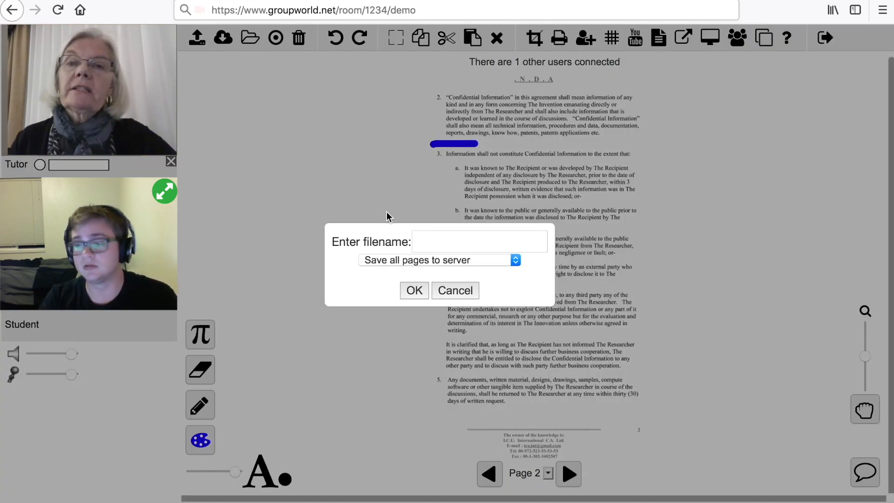
click(438, 260)
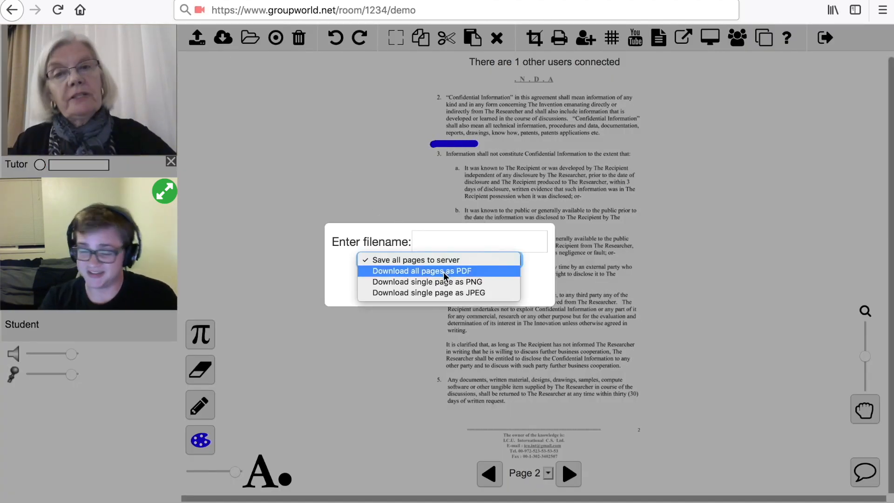
click(420, 271)
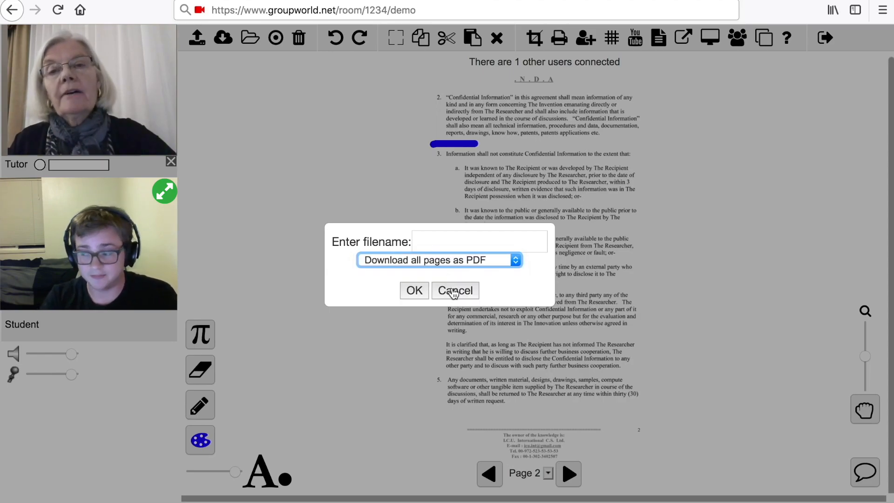
click(249, 37)
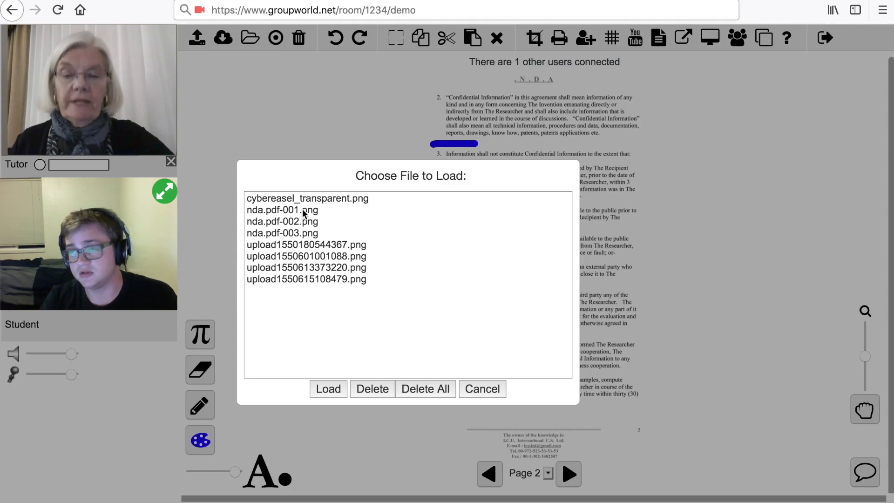
click(282, 210)
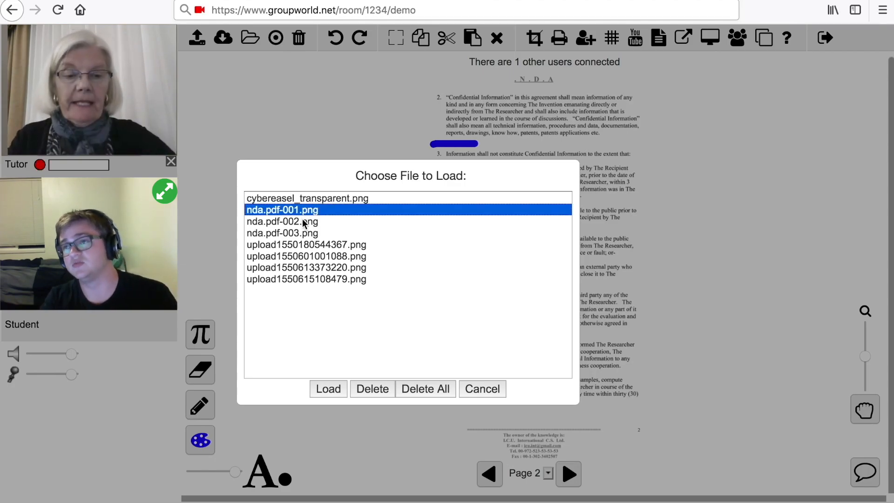
click(281, 233)
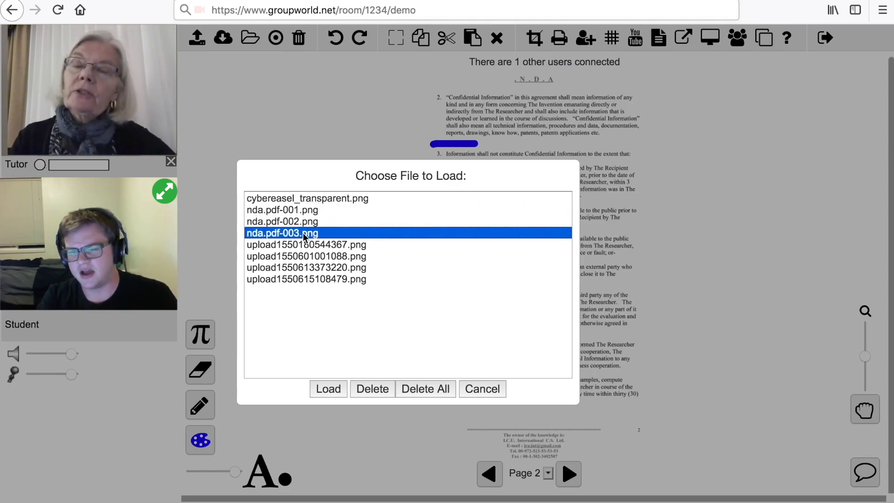
mouse_move(432, 357)
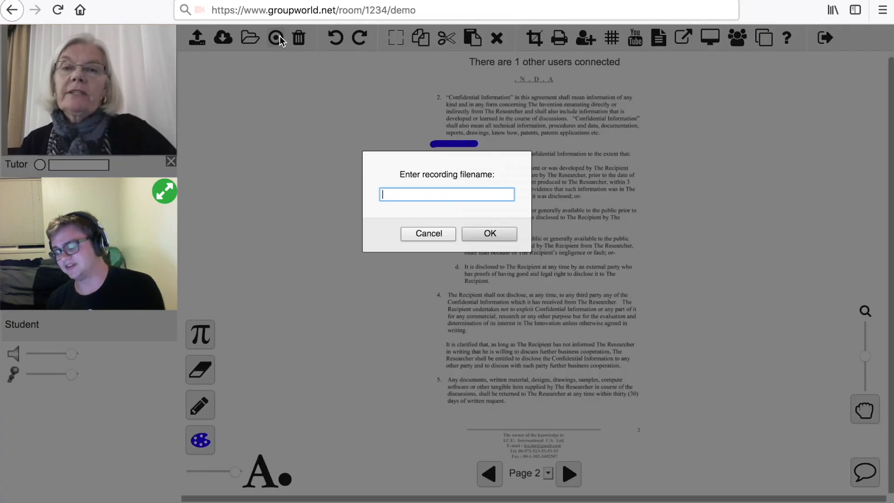
Name the session recording 'test' and start recording
text(test)
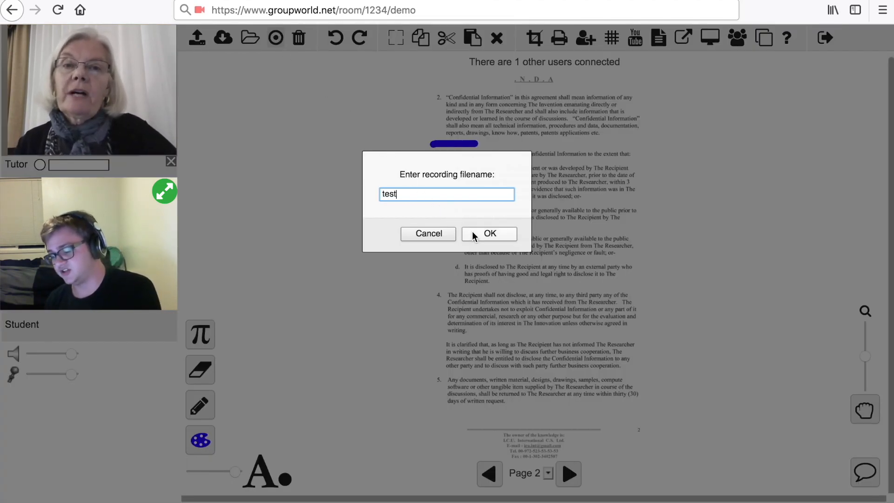
click(489, 234)
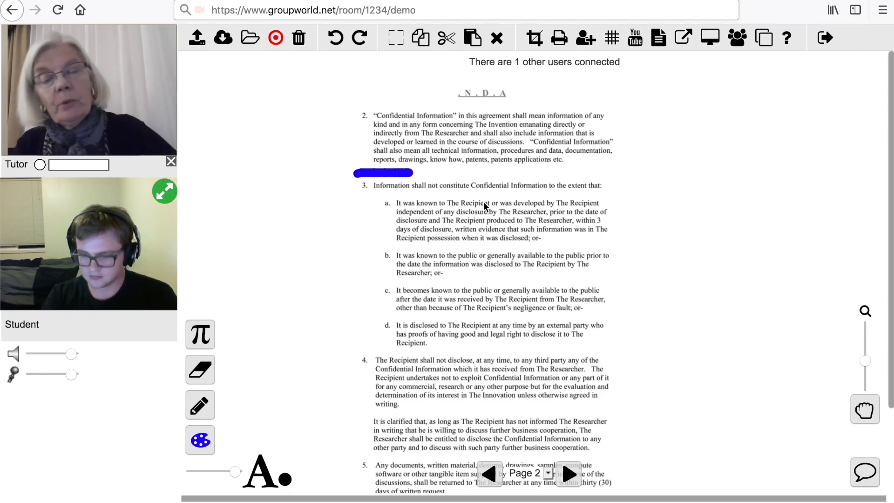
mouse_move(477, 194)
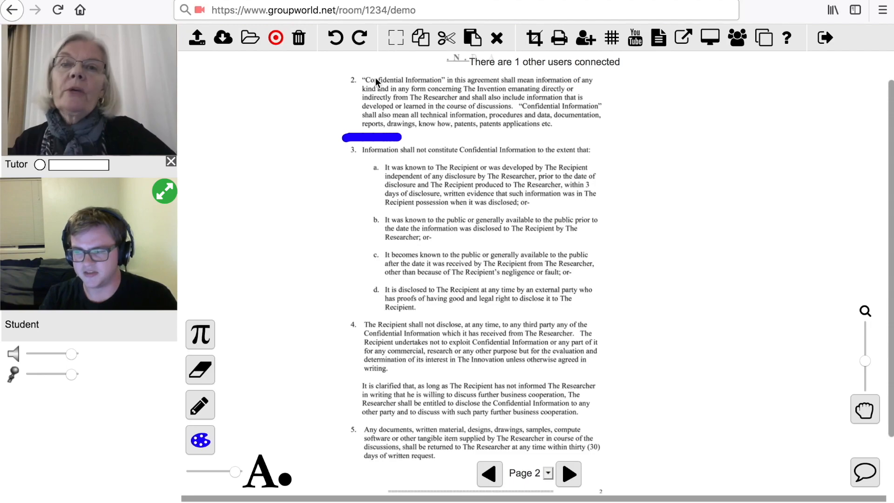
scroll(down, 3)
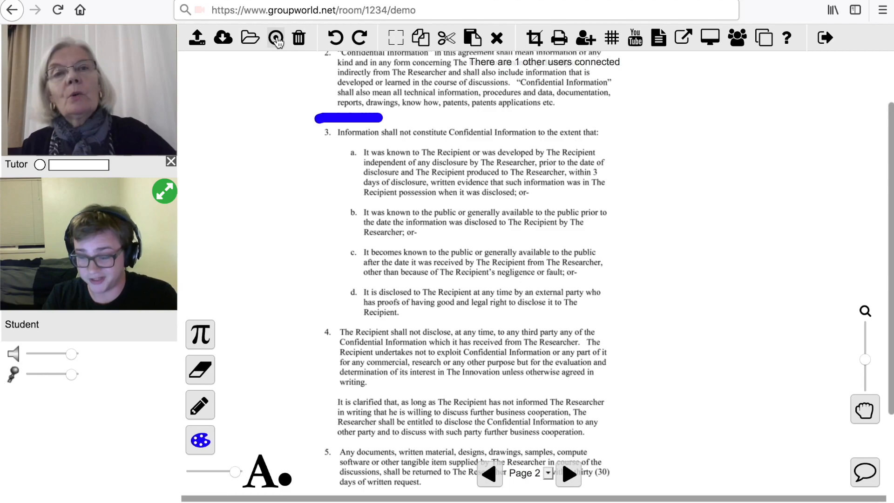
Stop the recording and clear everything from the agreement's second page
click(298, 37)
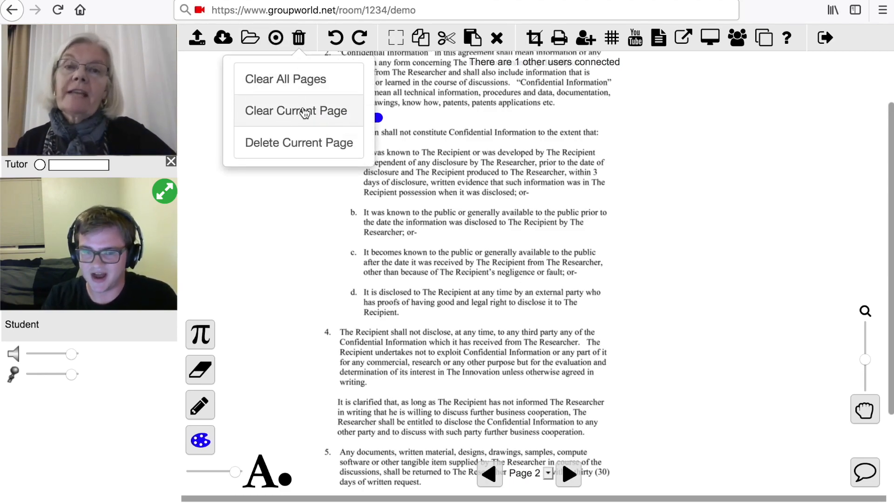
click(296, 111)
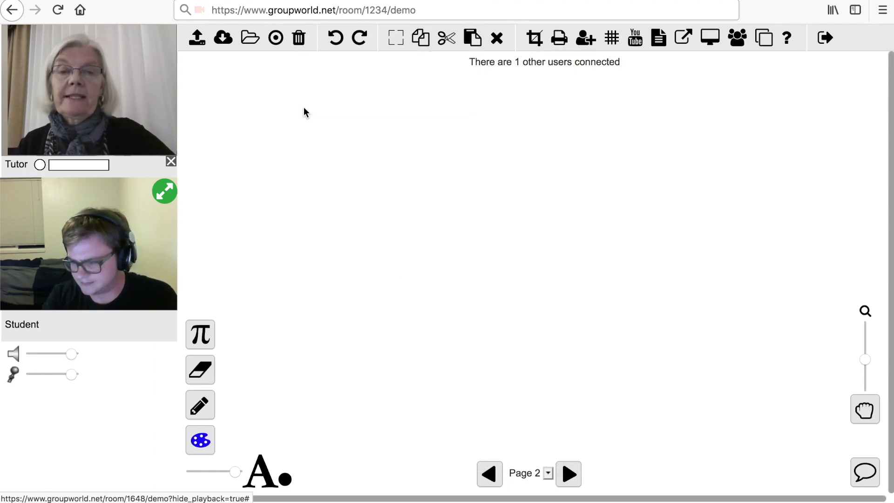
Flip back to page 1, then forward through the blank page 2 to page 3
click(488, 473)
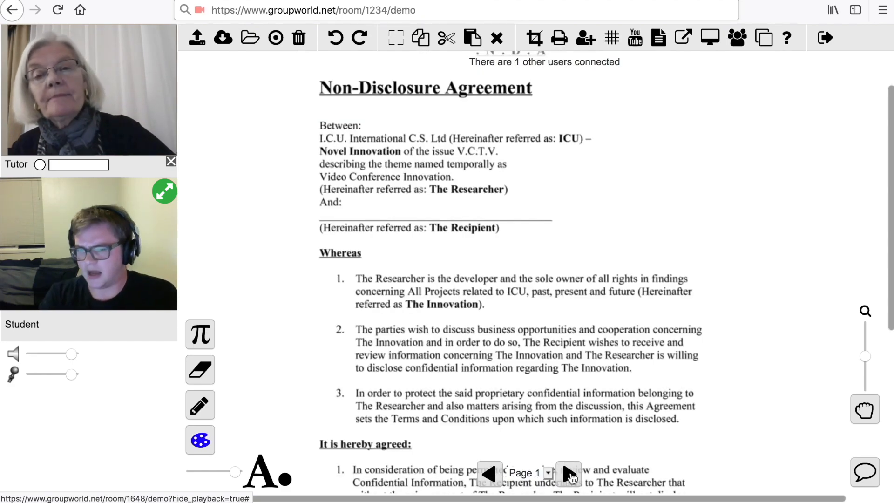
click(568, 473)
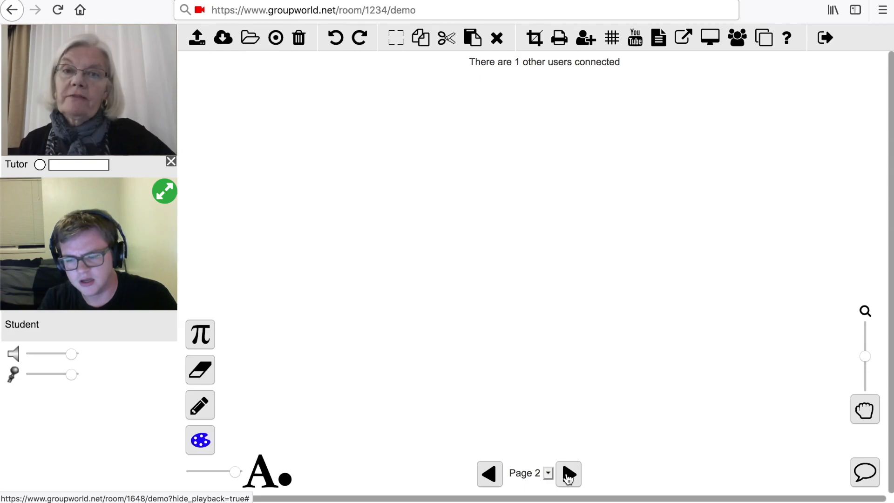
click(567, 473)
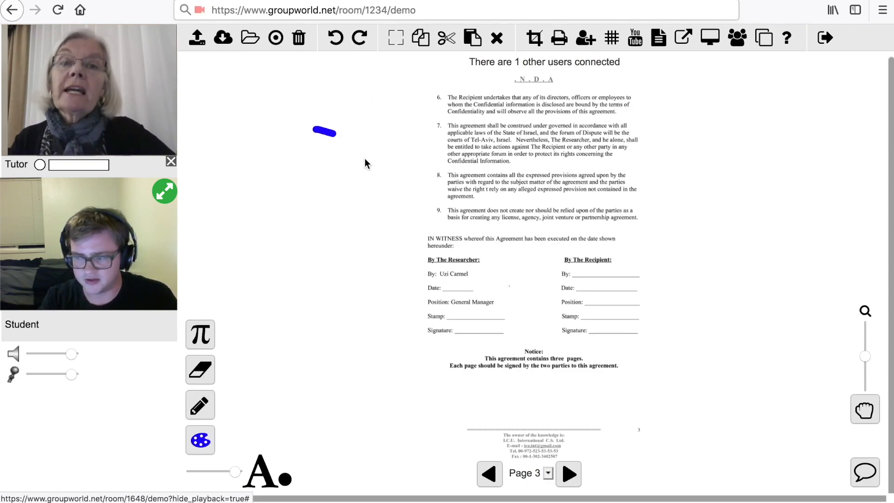
Draw a blue scribble left of the text on page 3 and undo it
drag(325, 131, 341, 196)
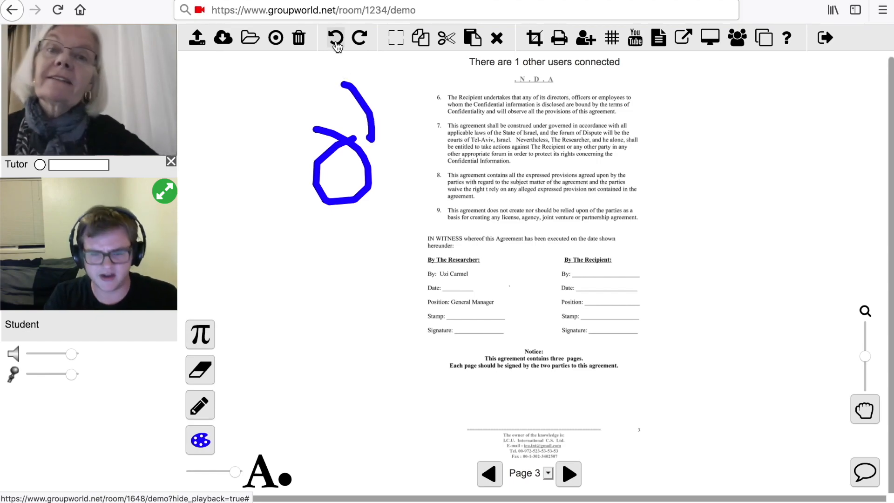
click(335, 38)
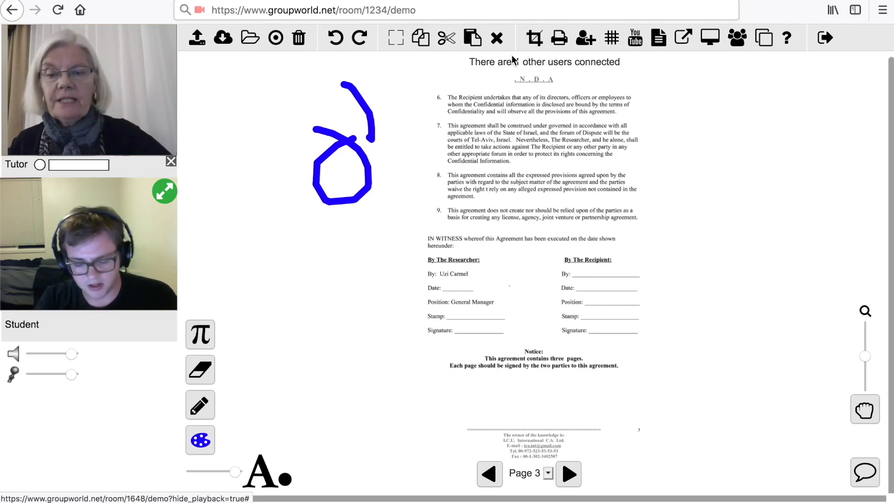
Select an area and crop page 3 down to its upper block of agreement text
click(394, 37)
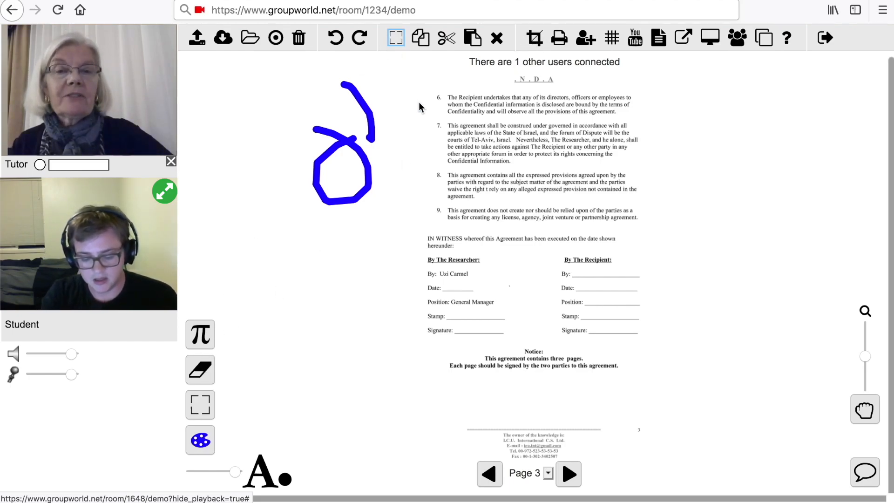
click(532, 37)
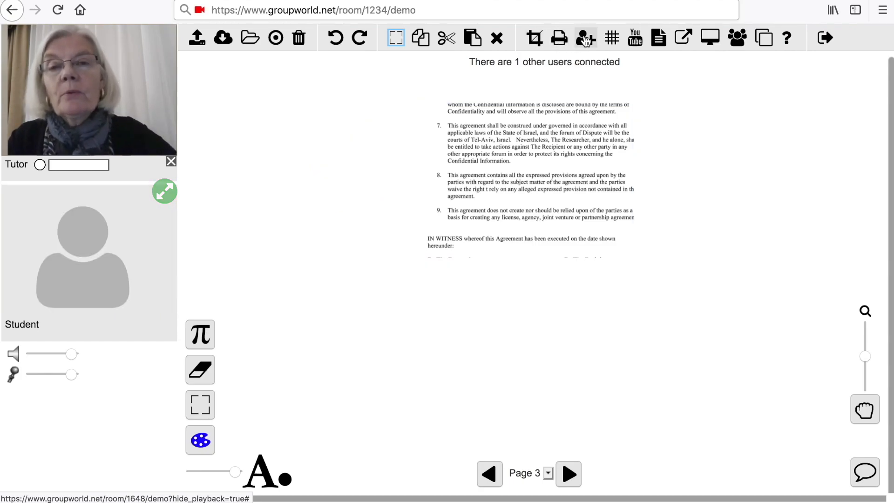
click(585, 37)
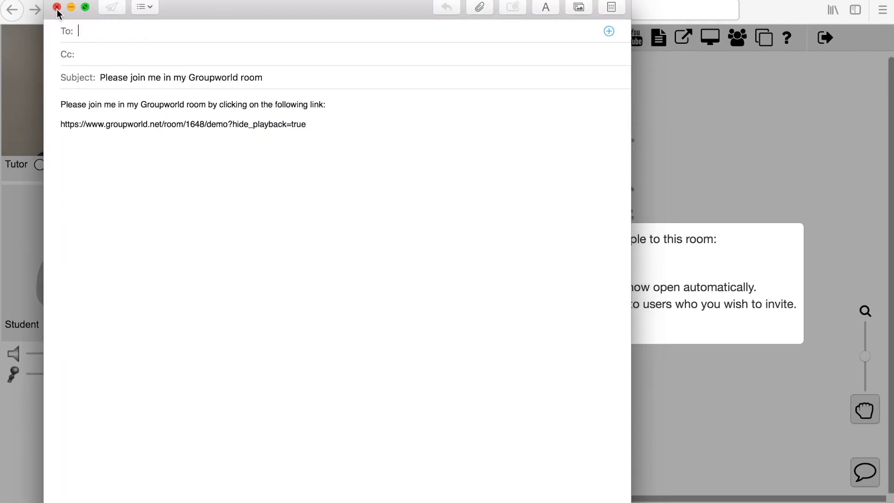
click(56, 6)
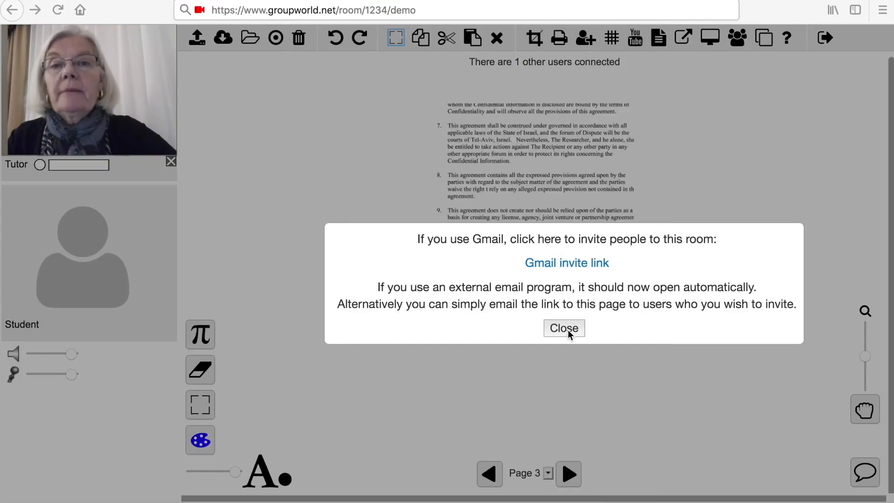
click(563, 328)
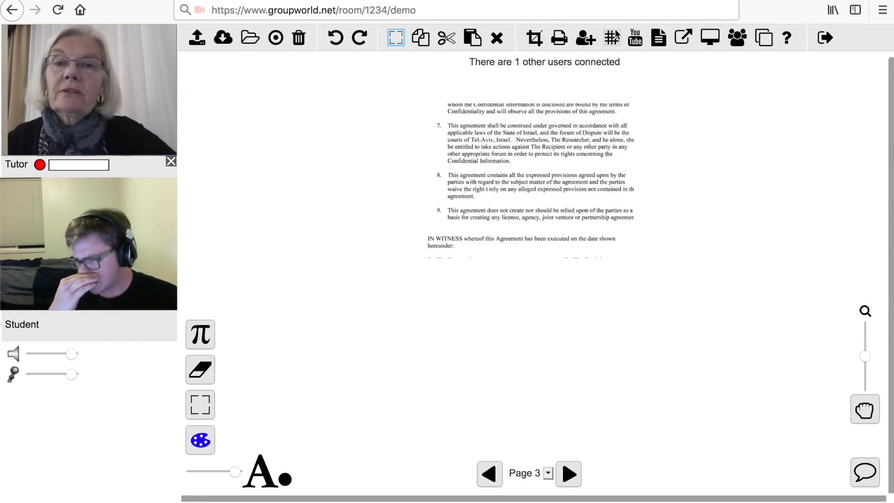
Overlay a size-32 grid on page 3 with gridlines drawn and snap-to-grid enabled
click(611, 37)
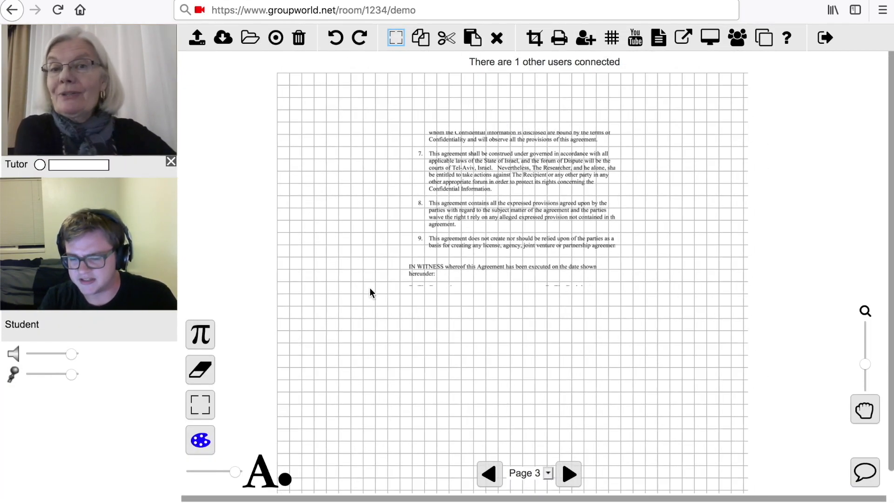
click(610, 37)
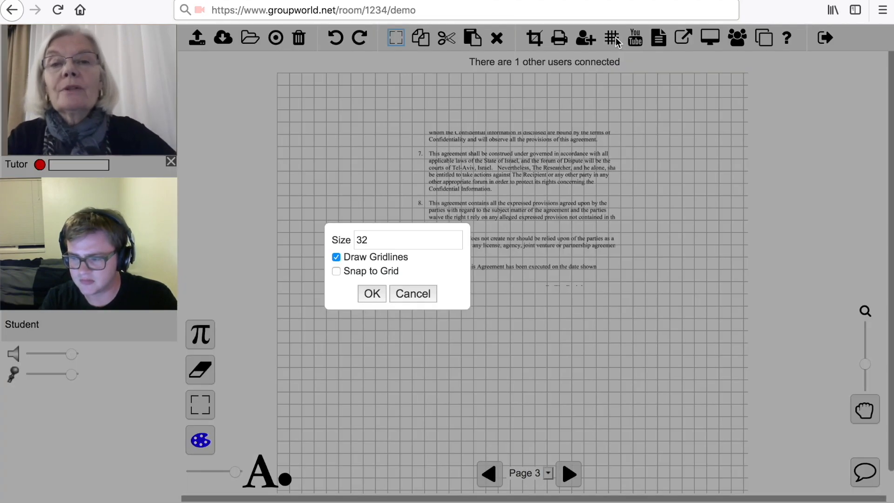
click(336, 271)
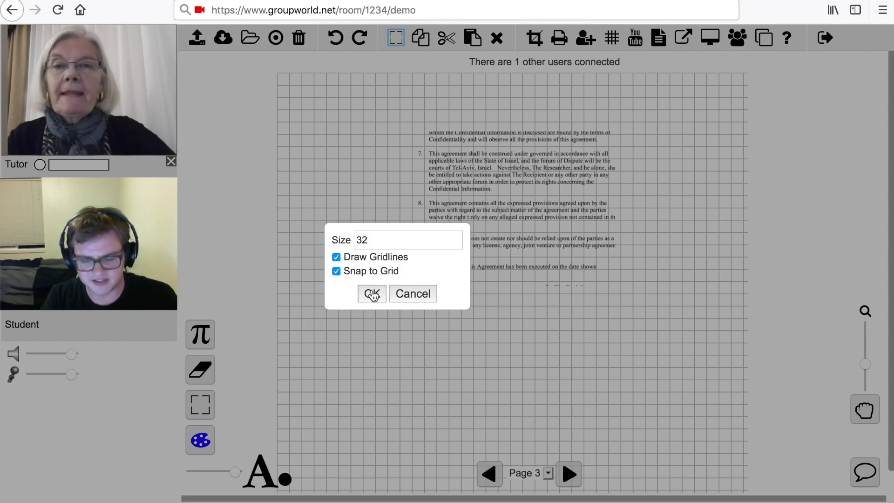
click(372, 293)
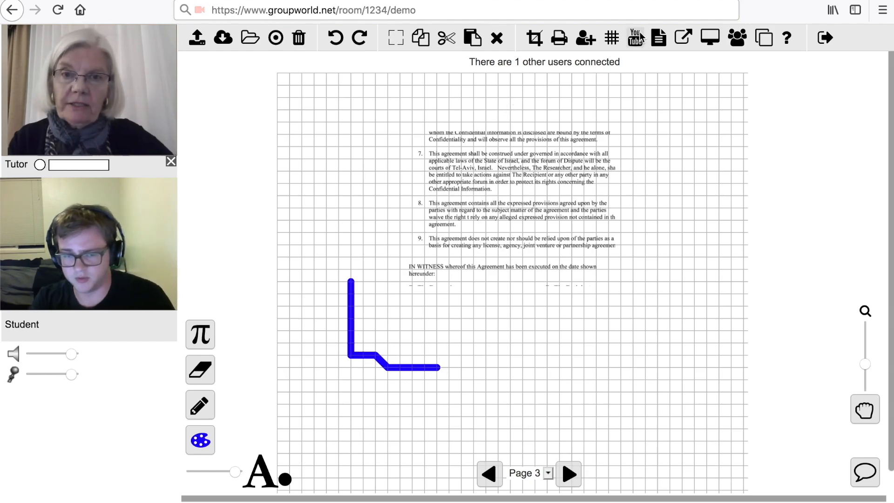
click(634, 37)
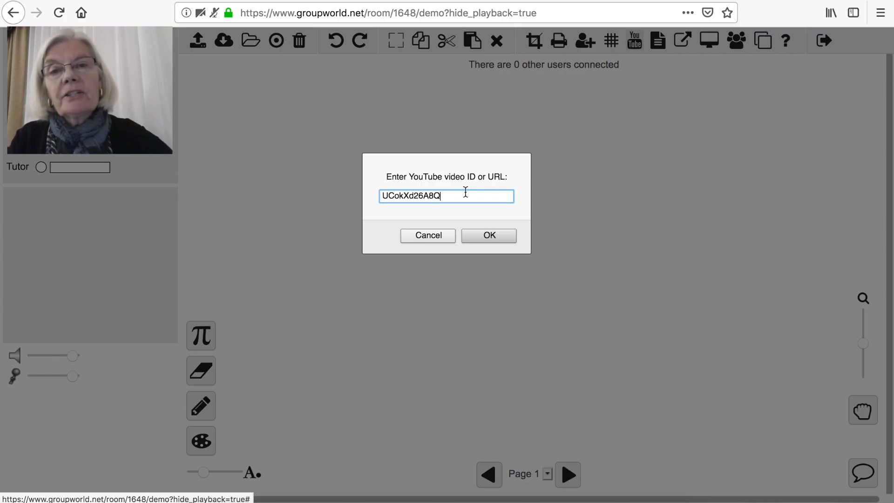
click(487, 235)
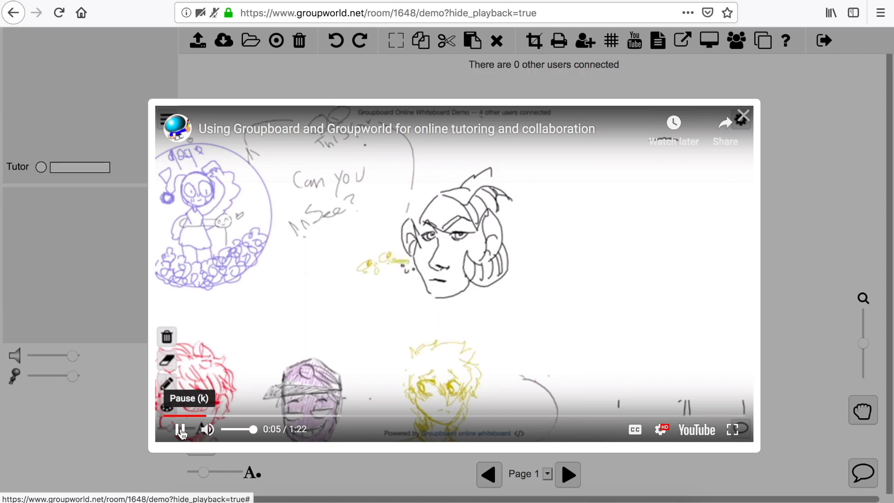
click(180, 429)
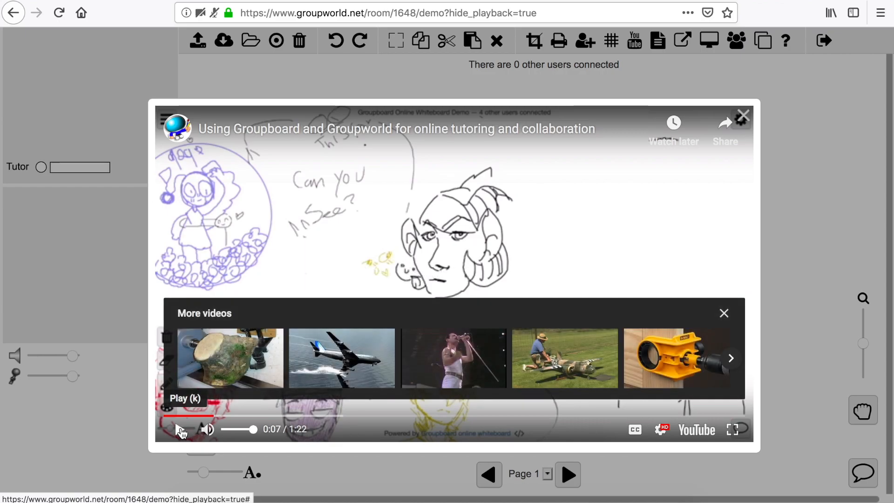
click(179, 428)
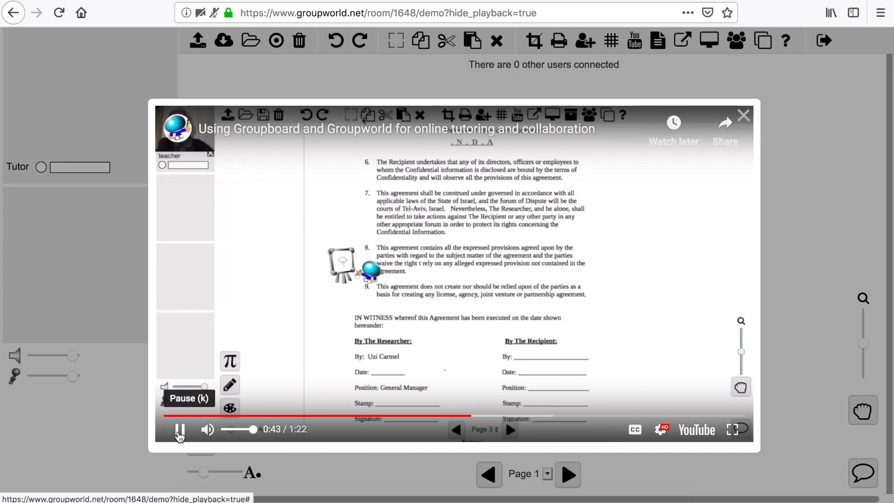
click(179, 429)
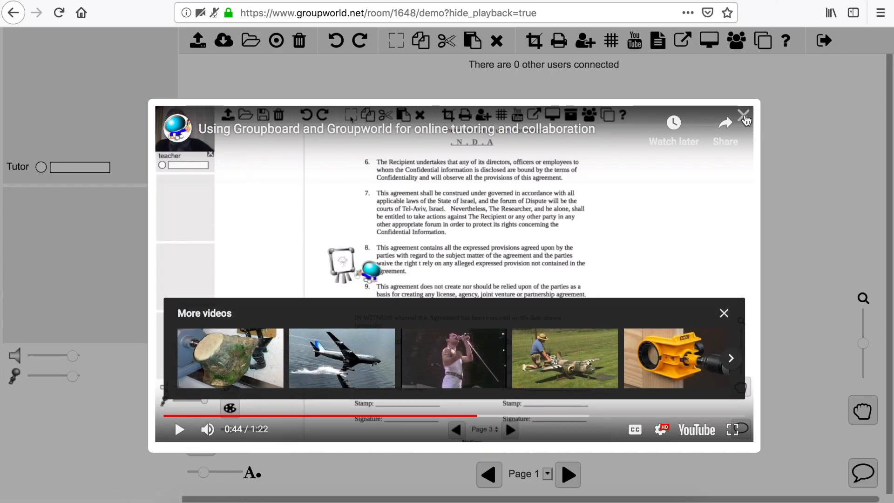
mouse_move(744, 118)
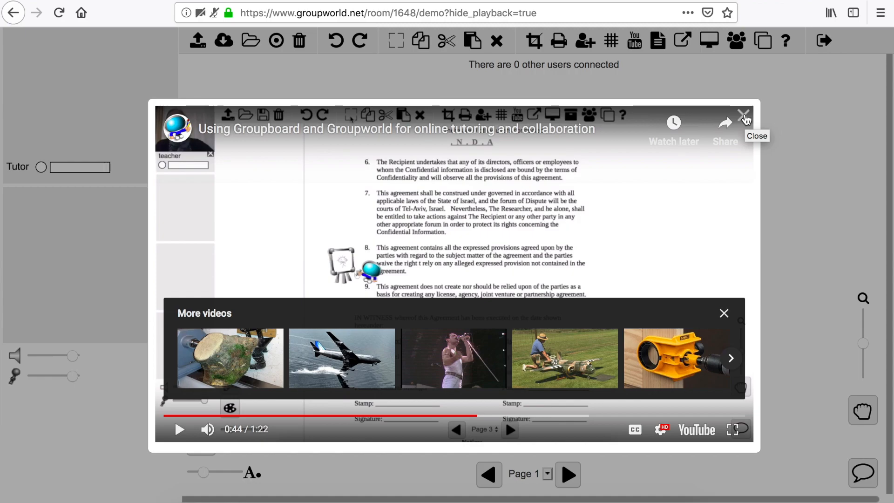
click(742, 113)
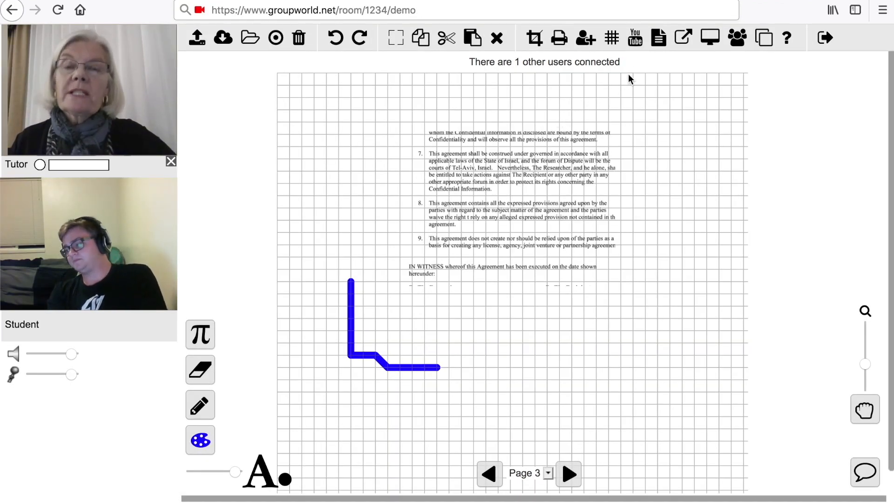
In the shared rich-text editor, enter 'testing' above '123'
click(658, 38)
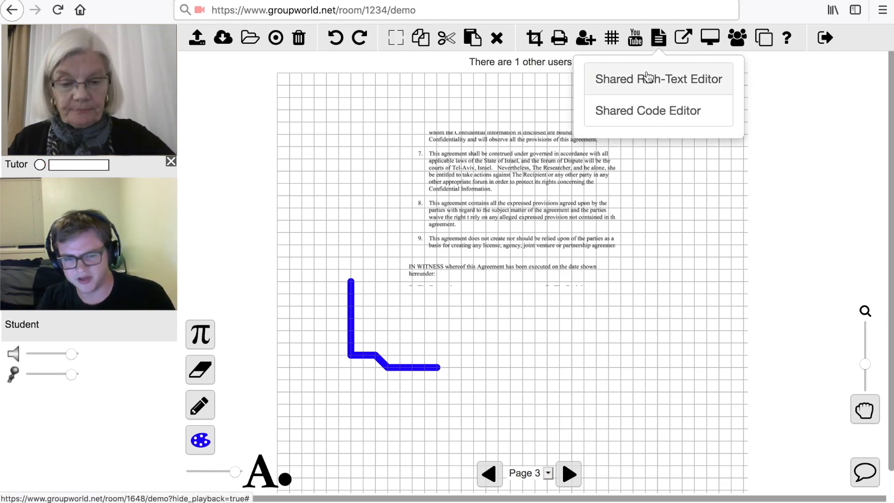
click(659, 78)
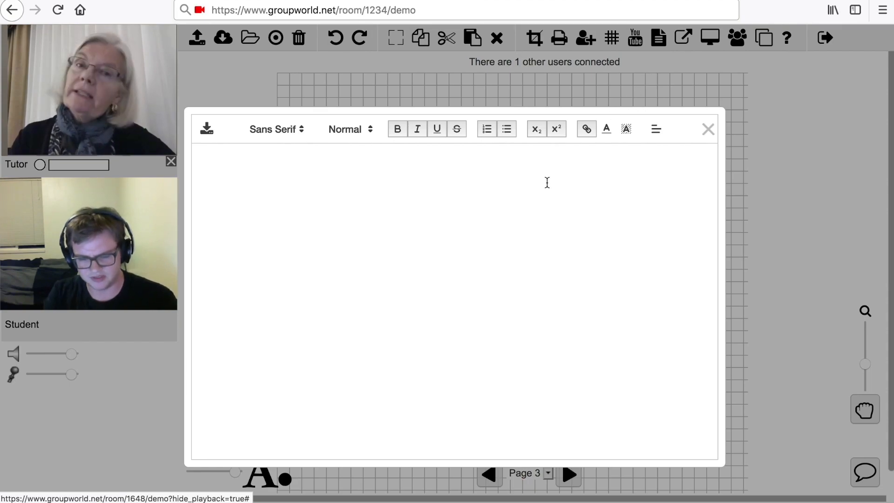
text(testing)
text(123)
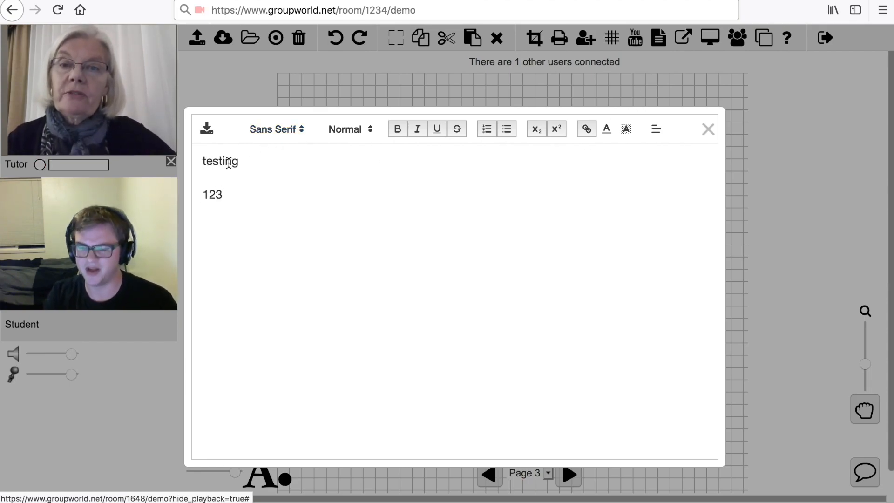
Make the word 'testing' bold and close the shared rich-text editor
click(398, 129)
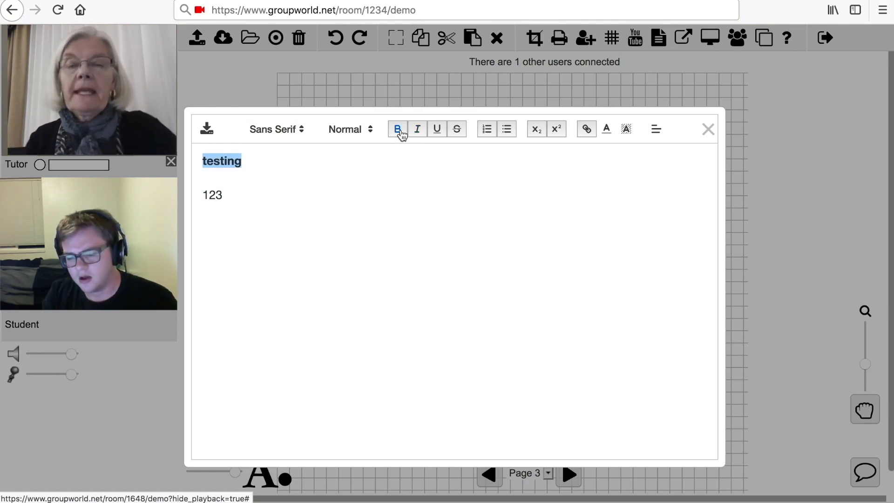
click(397, 128)
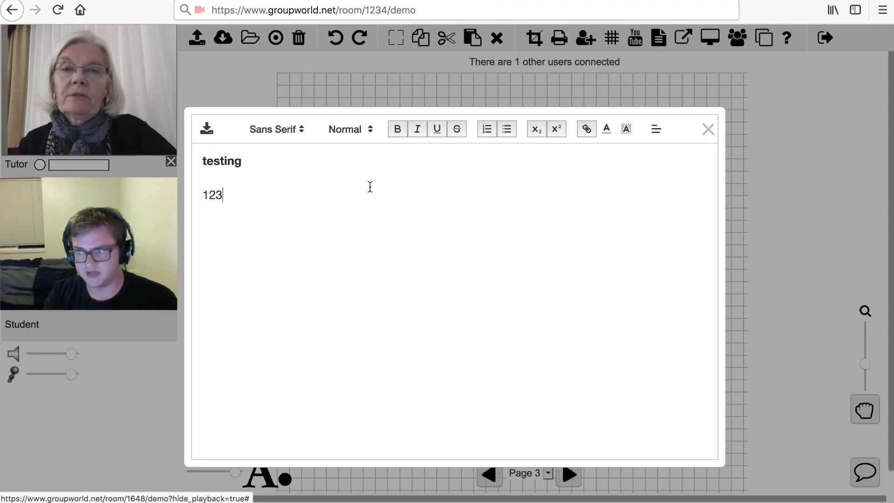
click(708, 128)
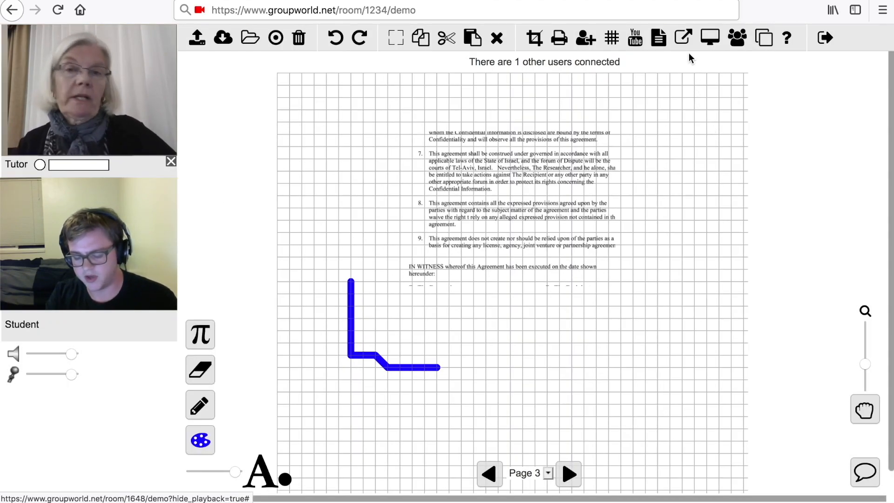
click(683, 37)
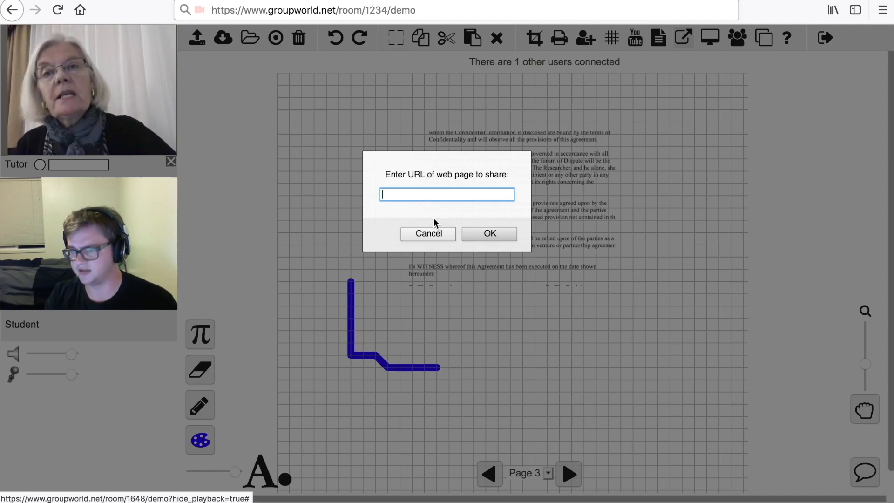
click(427, 232)
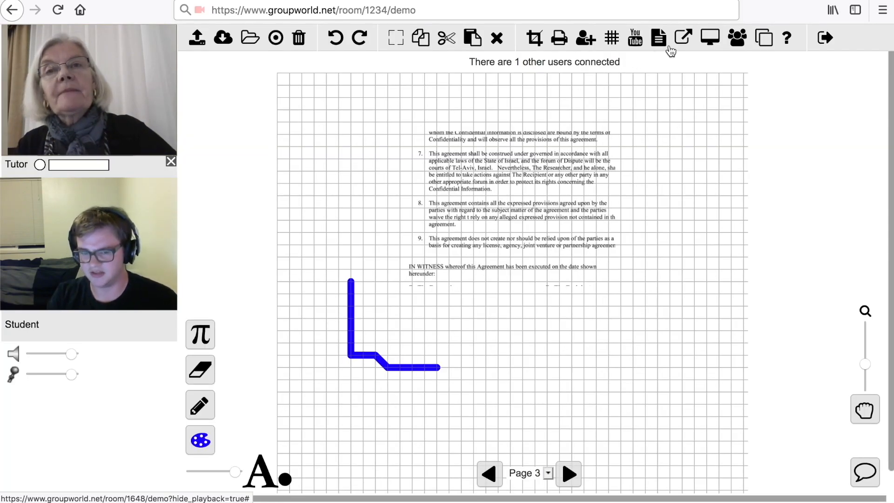
click(709, 37)
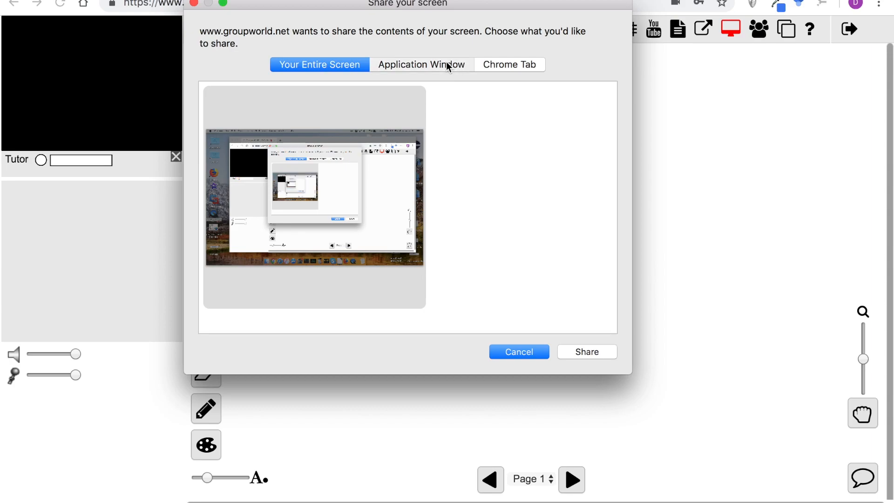
click(420, 64)
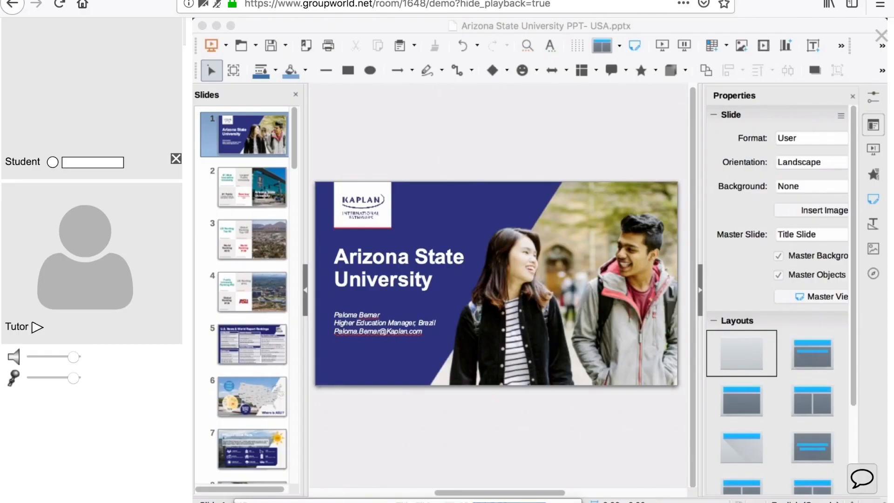
mouse_move(487, 248)
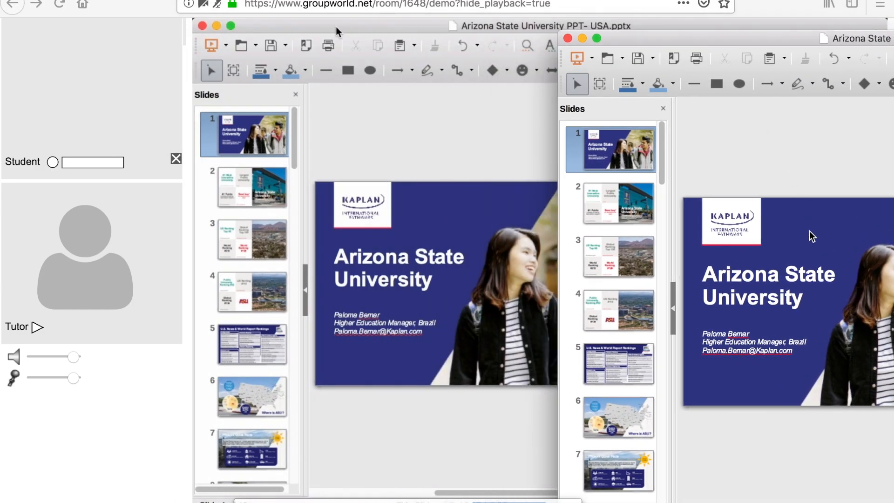
click(609, 202)
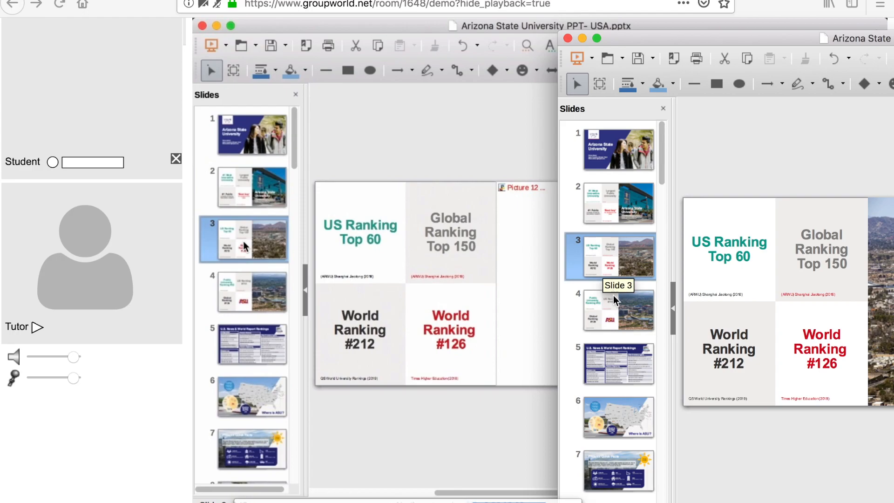
click(251, 290)
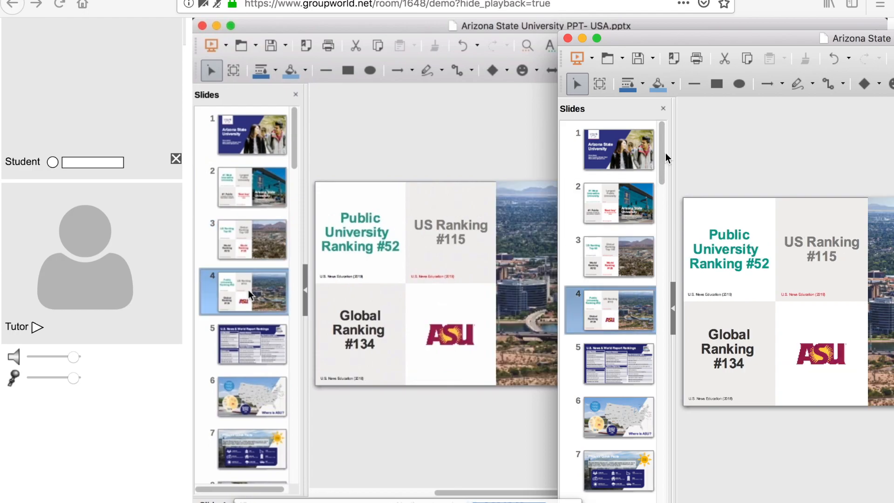
scroll(down, 3)
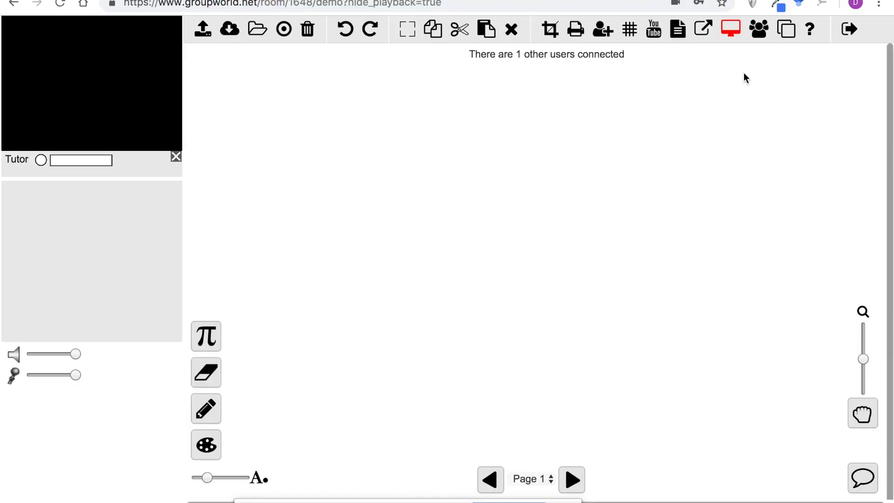
click(729, 30)
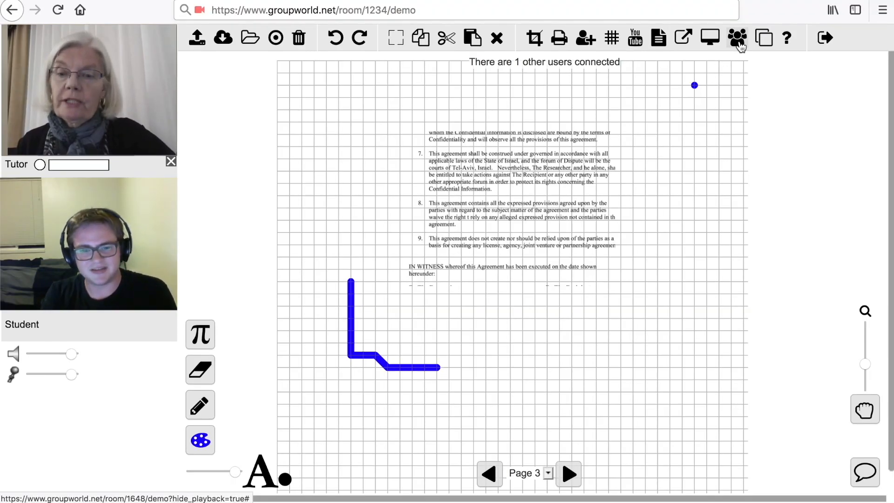
Send a poll asking California's capital, view Sacramento at 100%, and close the poll
click(736, 37)
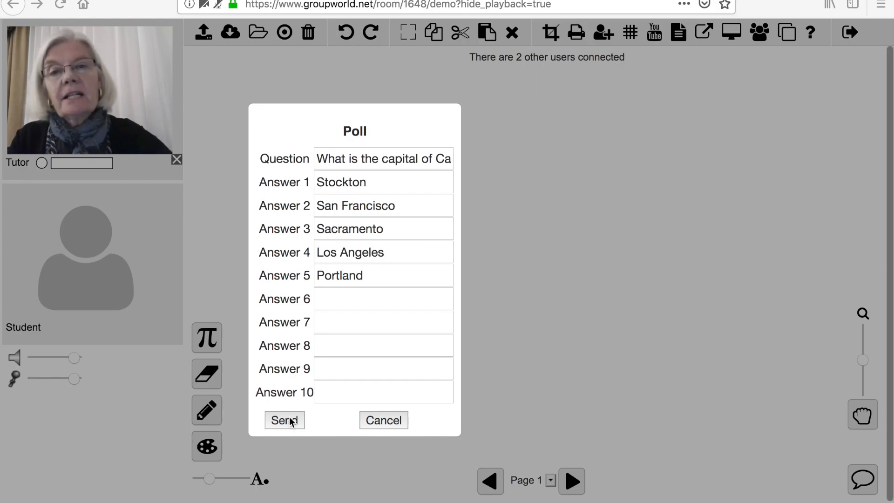
click(284, 420)
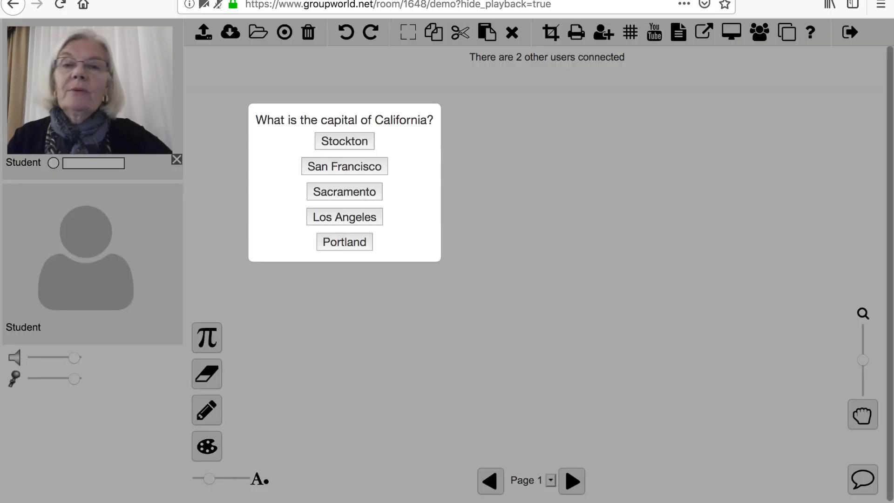
mouse_move(363, 195)
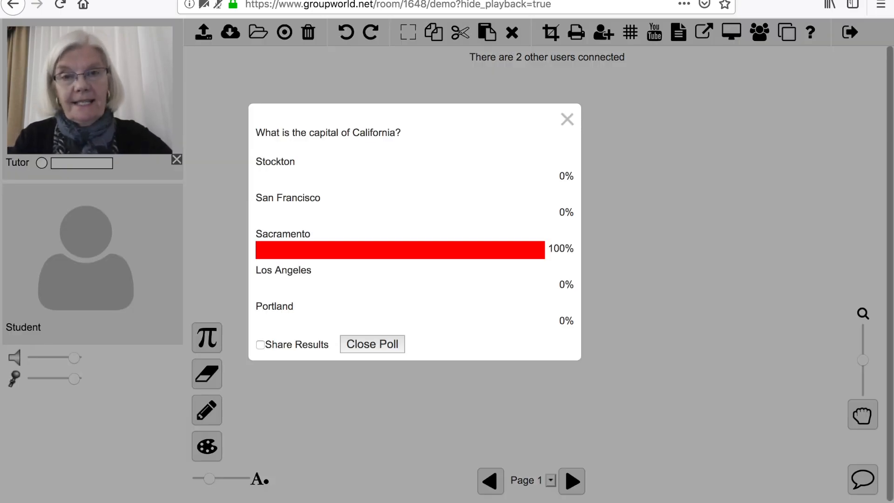
mouse_move(292, 246)
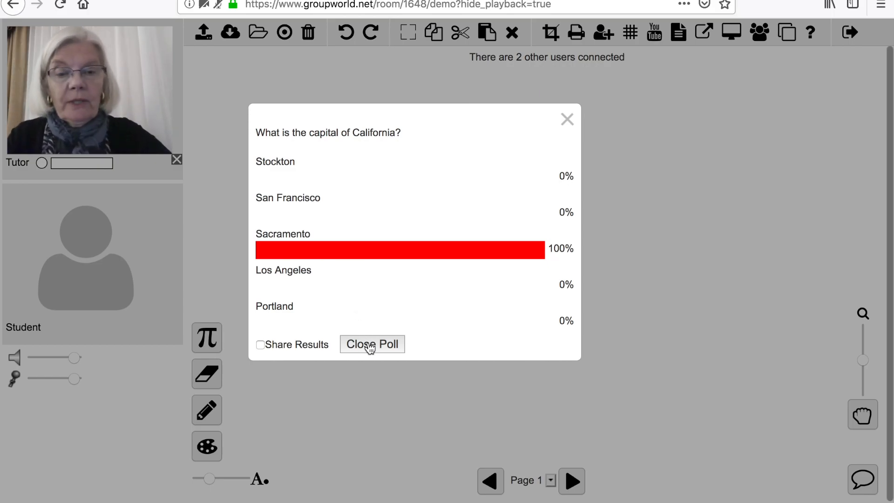
click(371, 344)
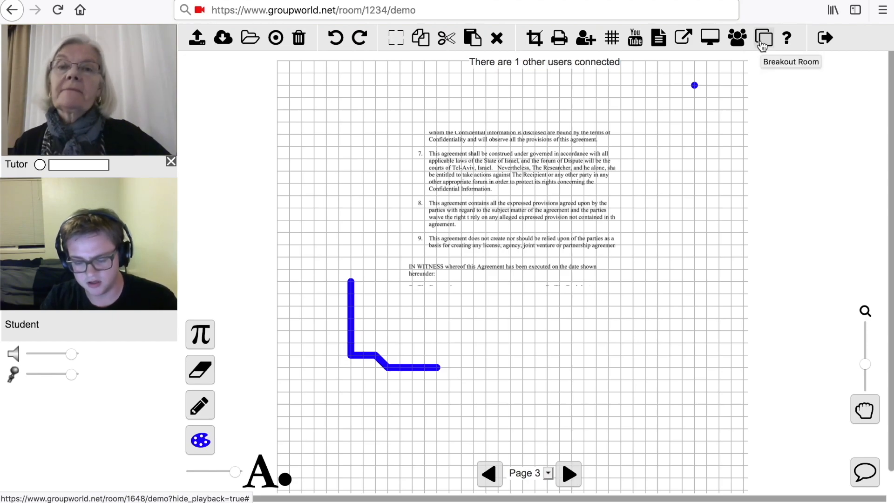
Move the Student into a new breakout room, leaving an avatar placeholder in the Student panel
click(763, 37)
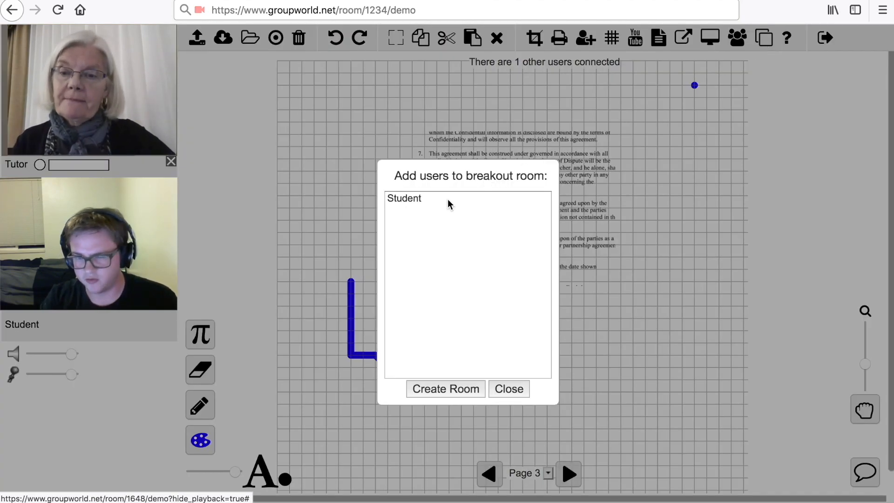
click(508, 388)
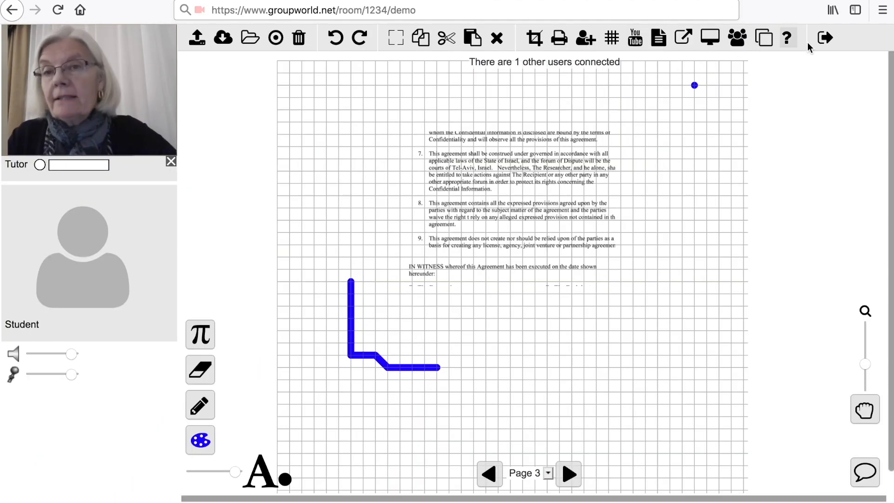
mouse_move(824, 38)
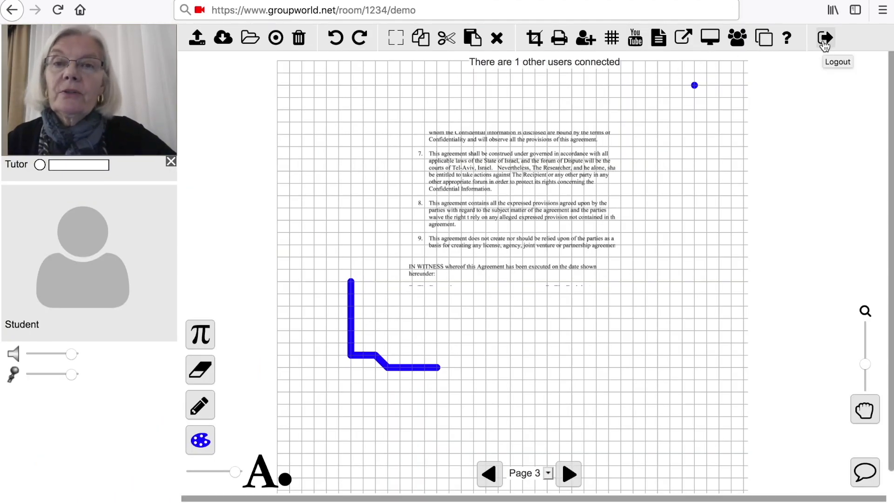